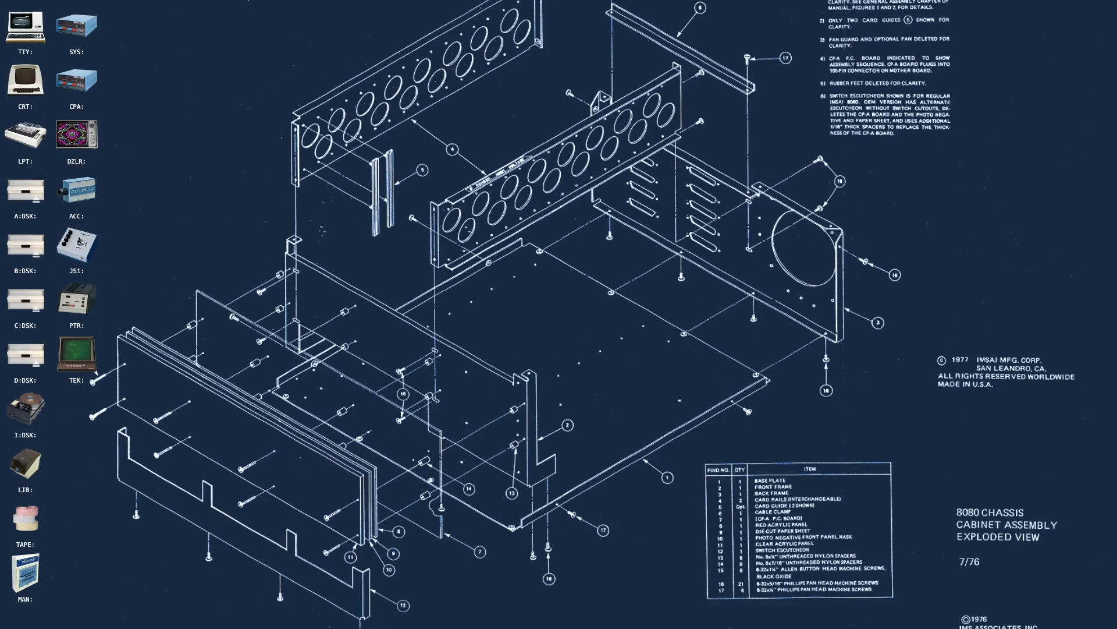
Open the TAPE: library and rename the punch.tape reel to paper.tape
{"action": "double_click", "coordinate": [26, 524]}
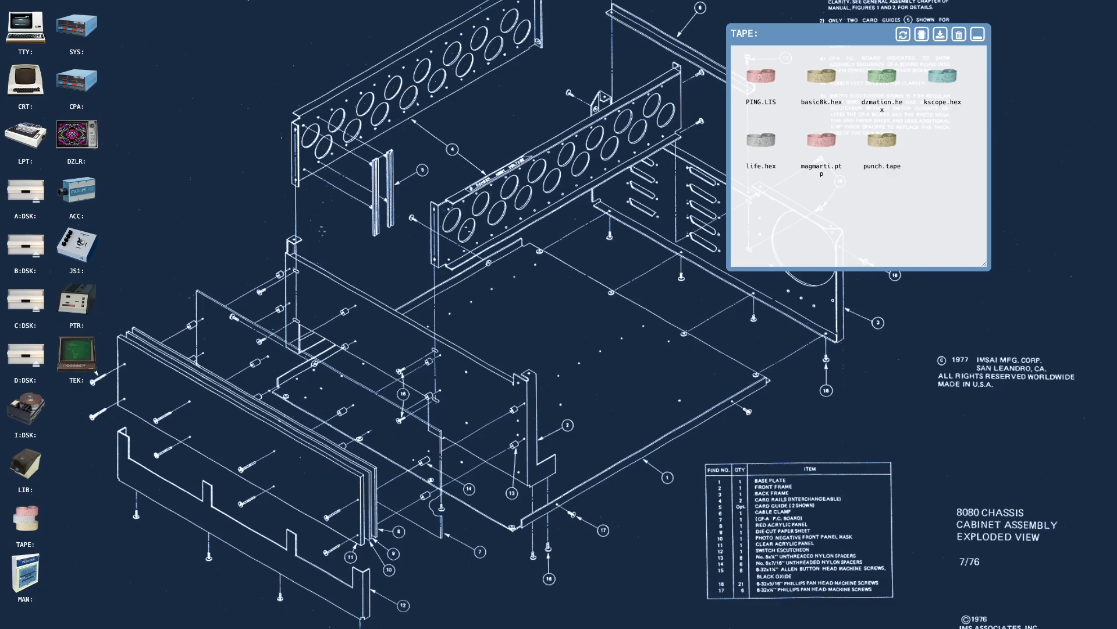
{"action": "left_click", "coordinate": [881, 167]}
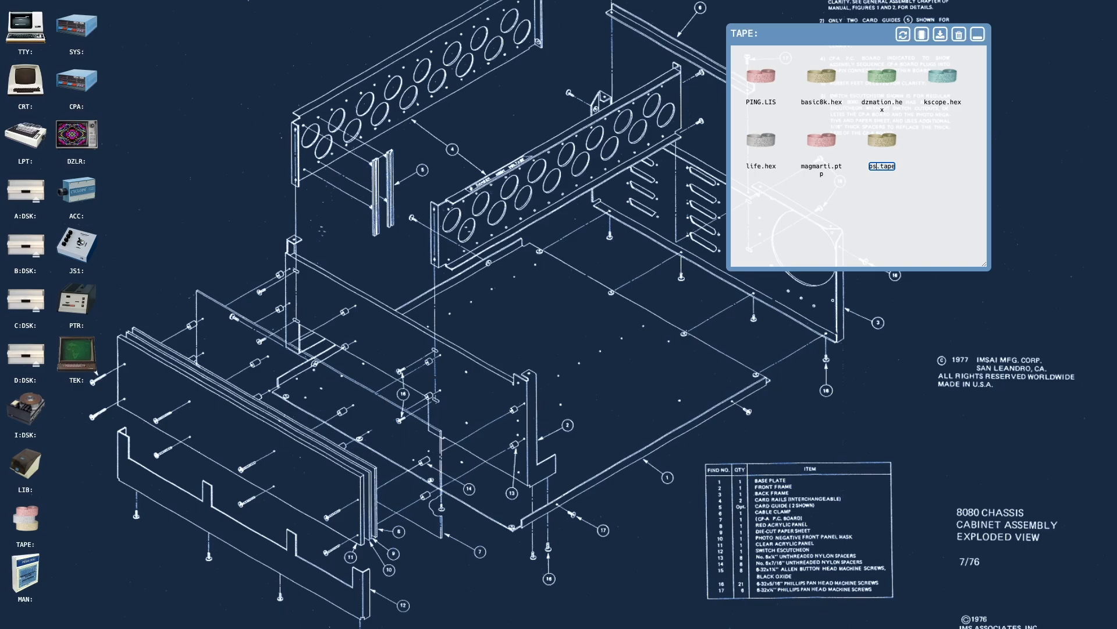
{"action": "type", "text": "paper.tape"}
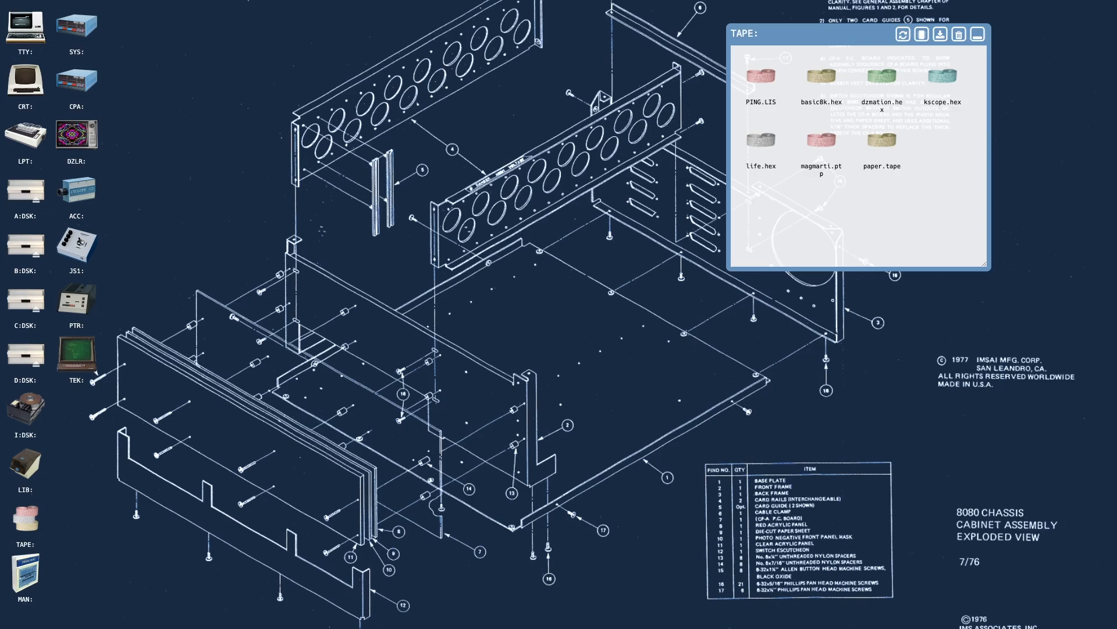
Close the TAPE: window and reset the machine from SYS: so CP/M boots to the A> prompt
{"action": "left_click", "coordinate": [978, 34]}
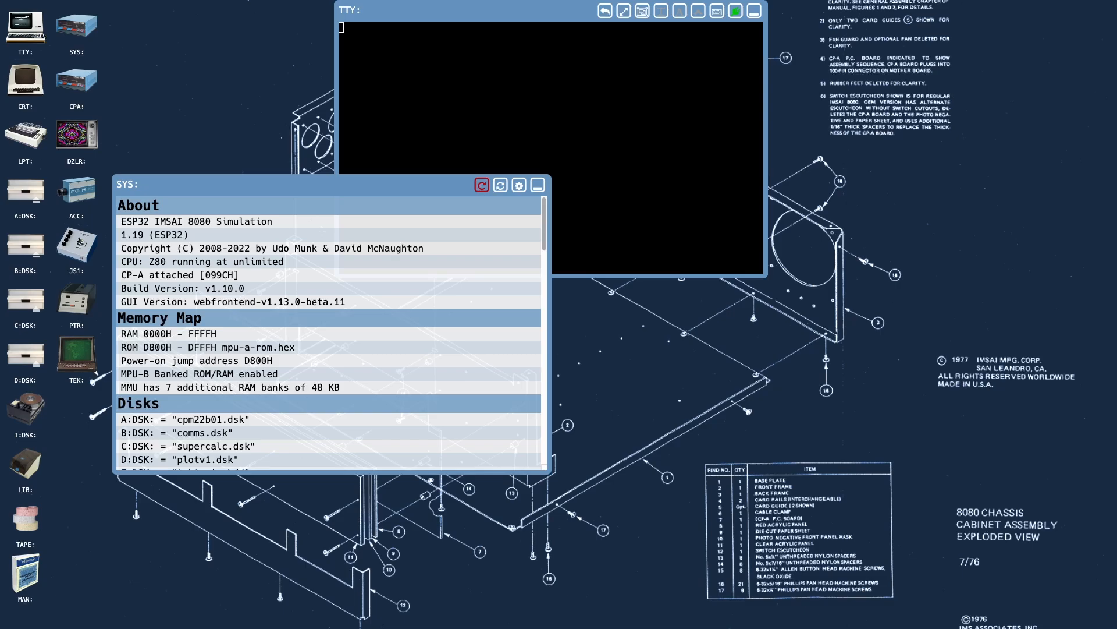
{"action": "left_click", "coordinate": [536, 185]}
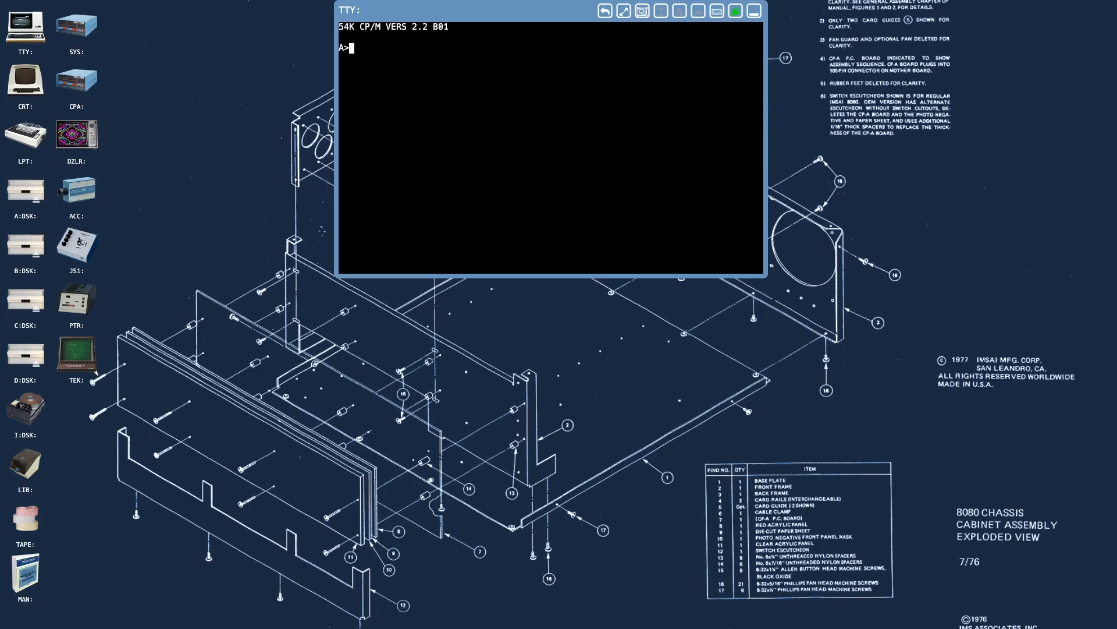
Switch to drive C, list its directory and launch SuperCalc with sc2
{"action": "type", "text": "c:"}
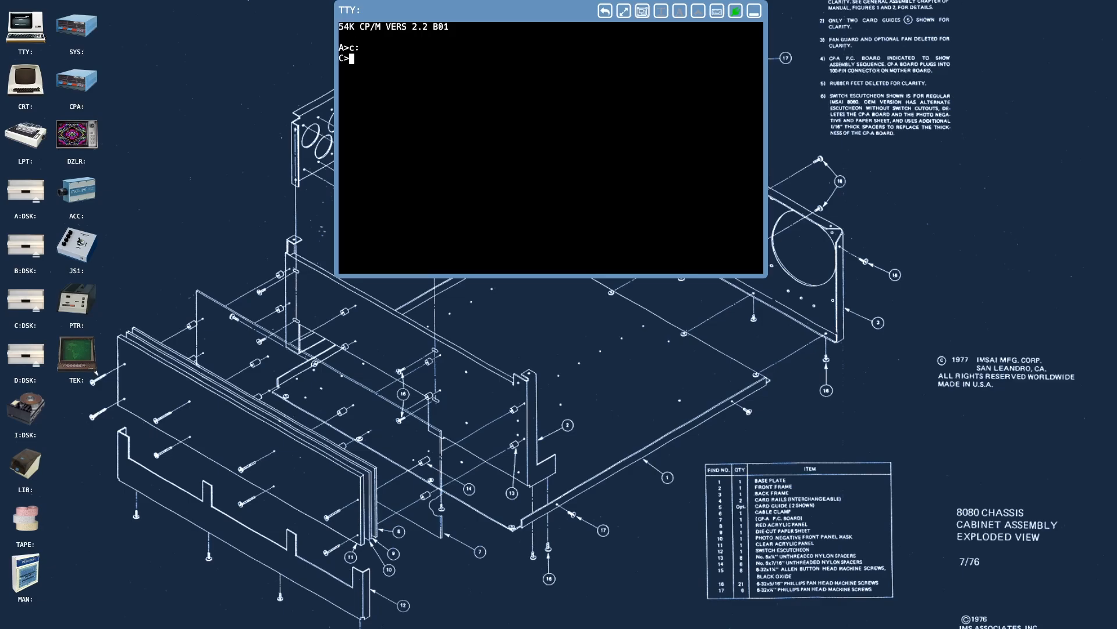
{"action": "type", "text": "sc2"}
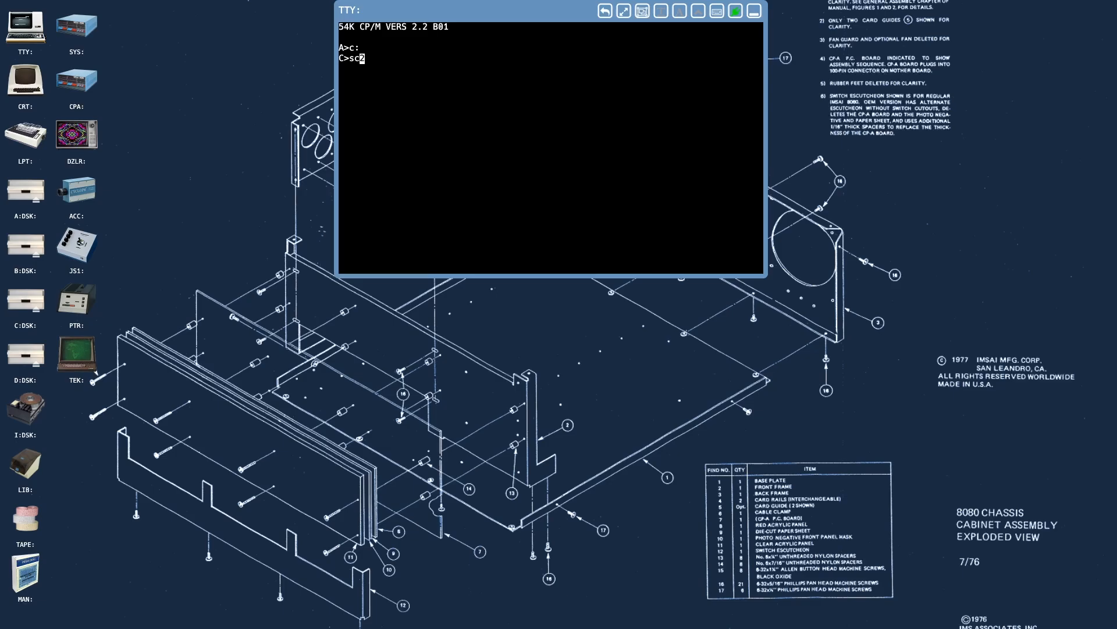
{"action": "type", "text": "dir"}
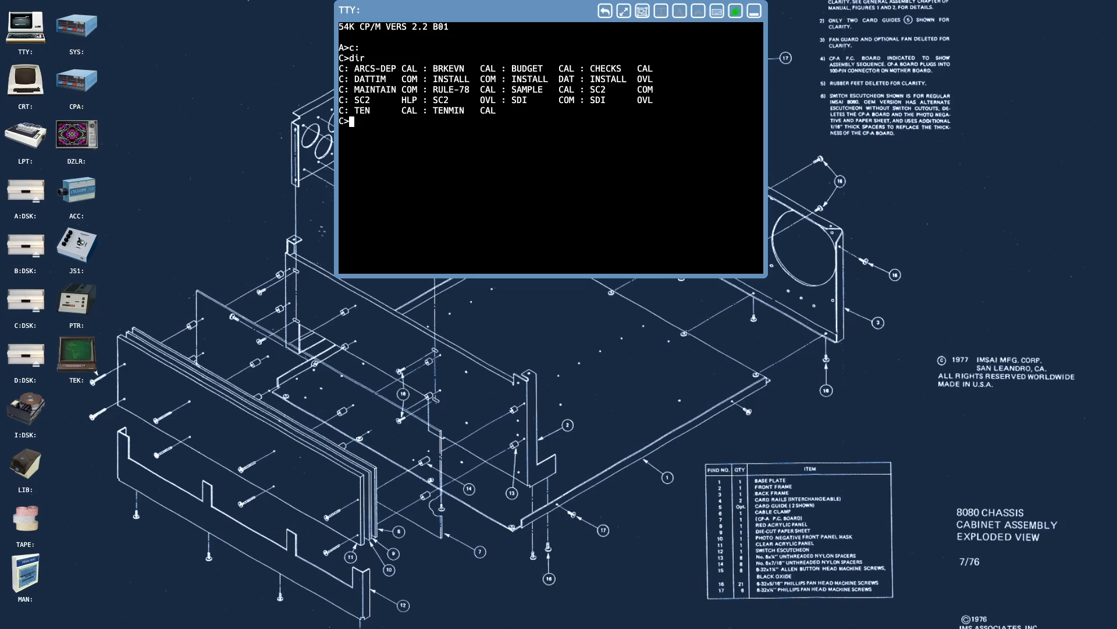
{"action": "type", "text": "sc2"}
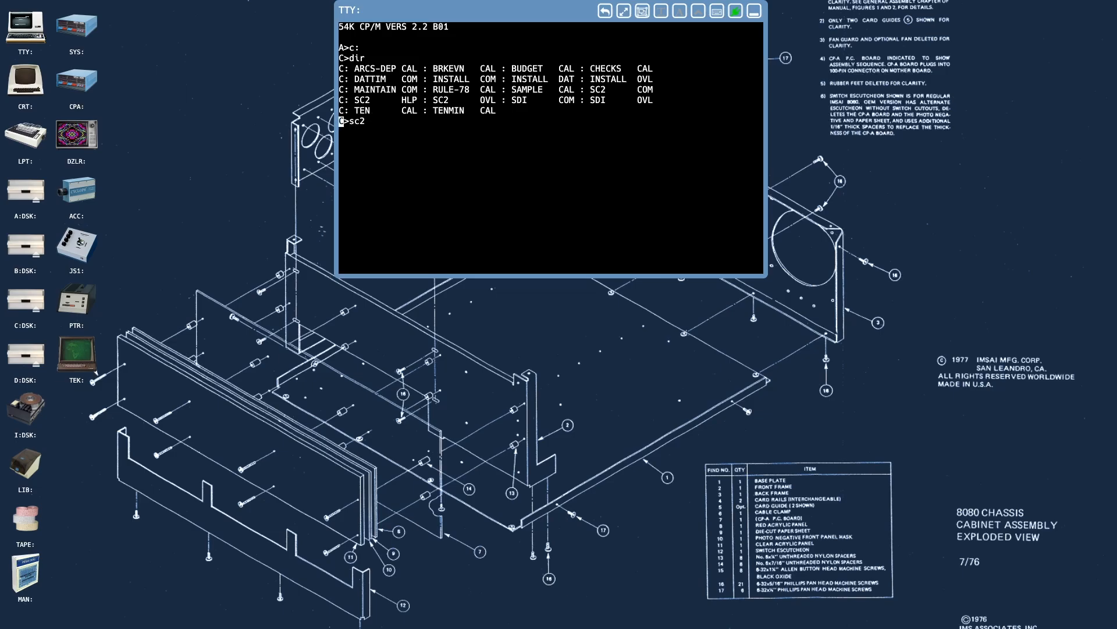
{"action": "key", "text": "Return"}
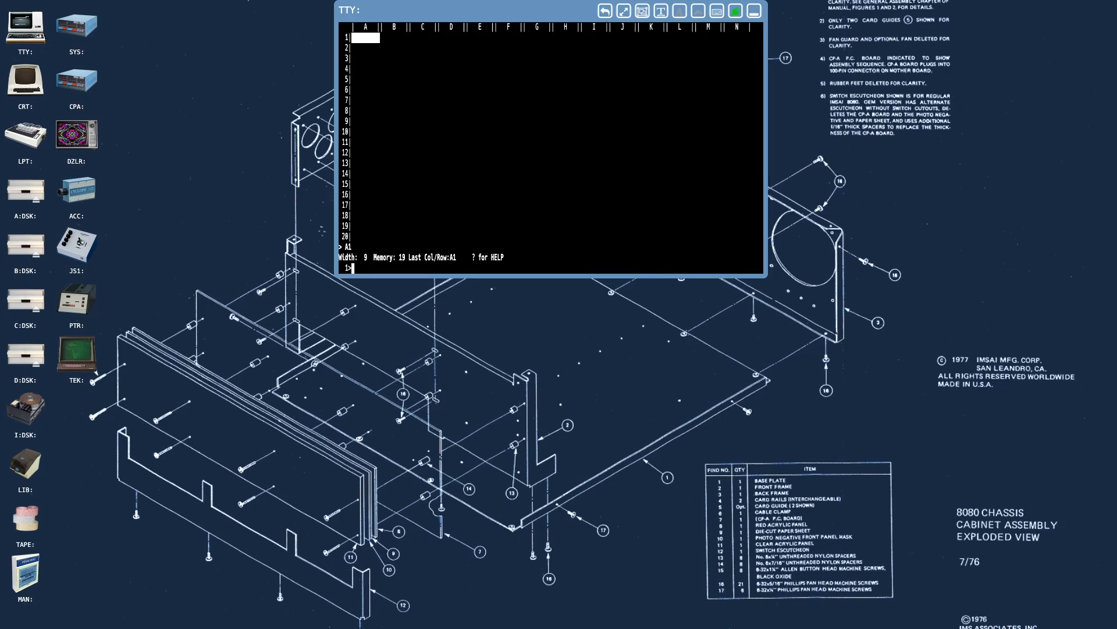
Load the SAMPLE worksheet in full via /Load,sample and Load,SAMPLE,All
{"action": "type", "text": "/Load,sam"}
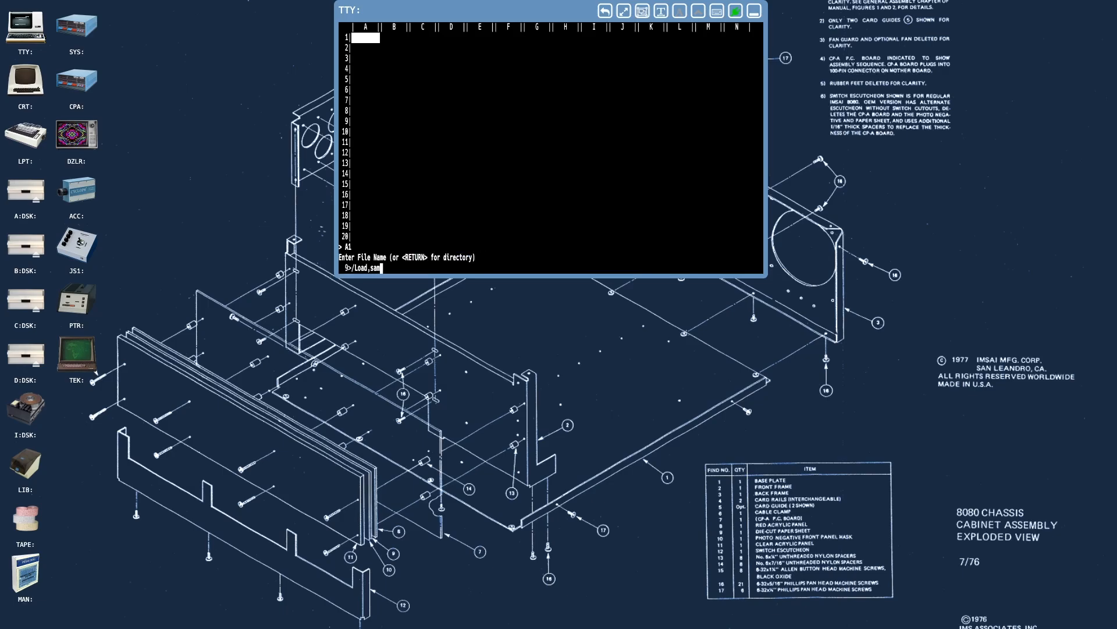
{"action": "type", "text": "ple"}
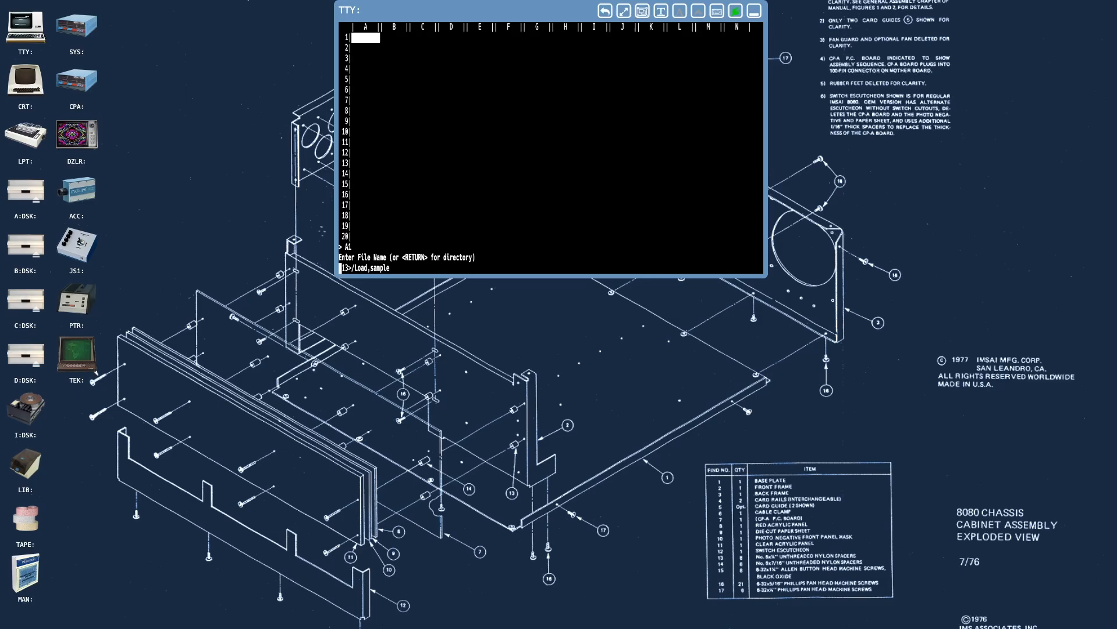
{"action": "key", "text": "Return"}
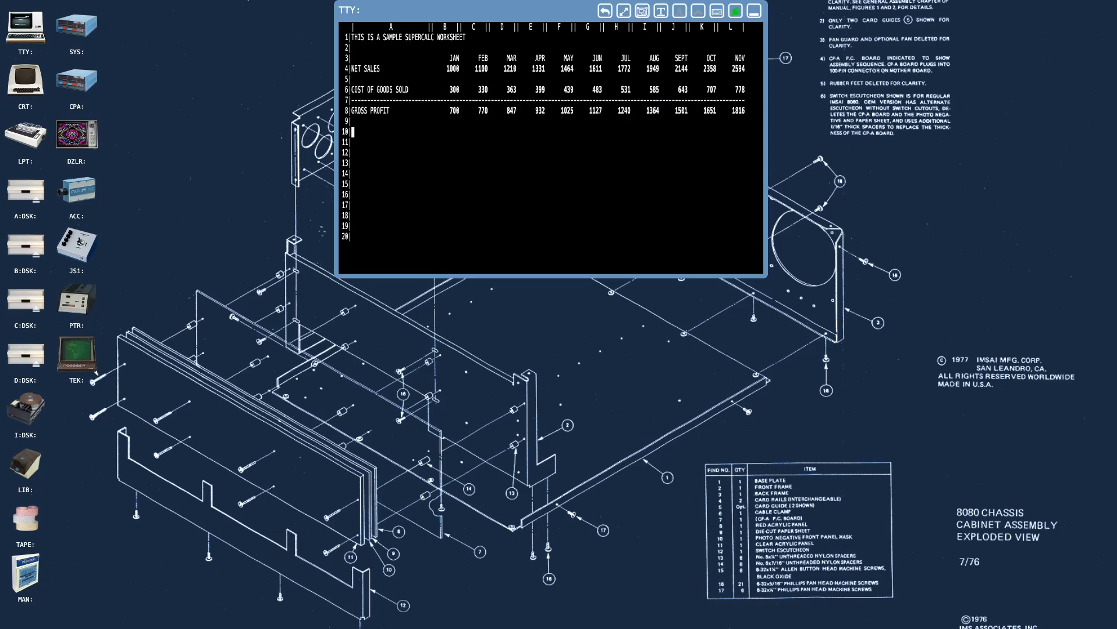
{"action": "type", "text": "Load,SAMPLE,All"}
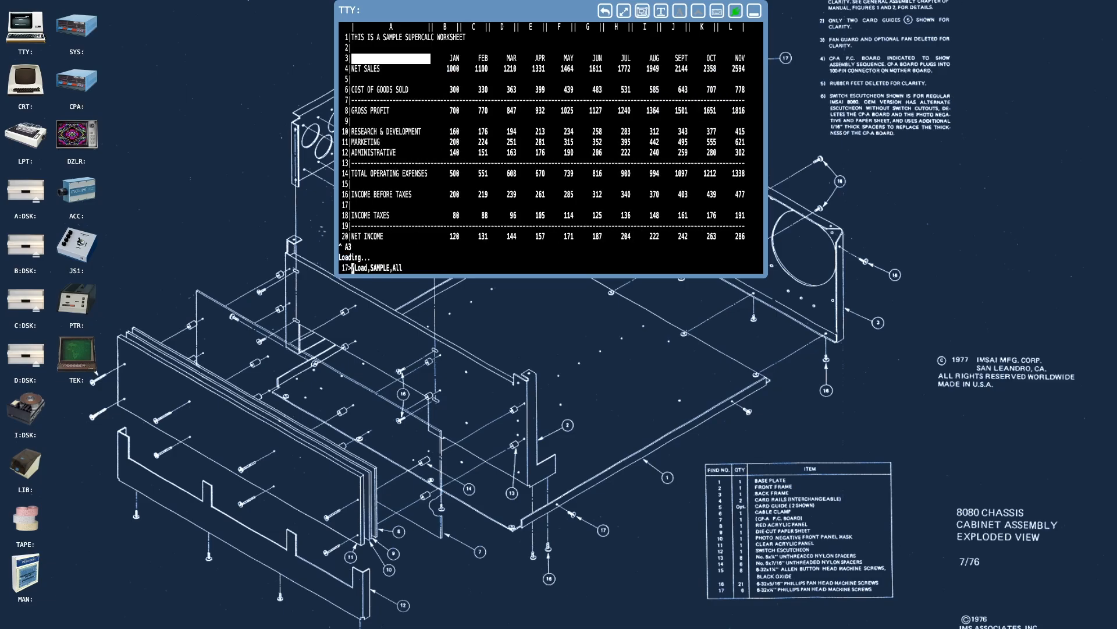
{"action": "key", "text": "Return"}
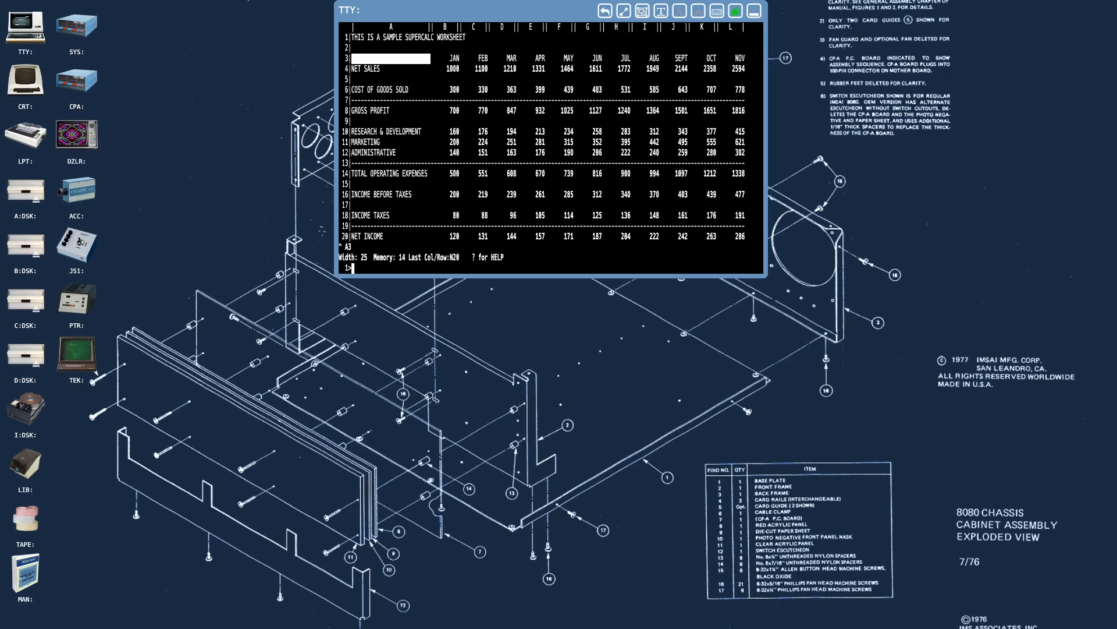
Quit SuperCalc with /Q and run sdir on drive A, paging through the 41-file listing
{"action": "type", "text": "/"}
{"action": "type", "text": "a:"}
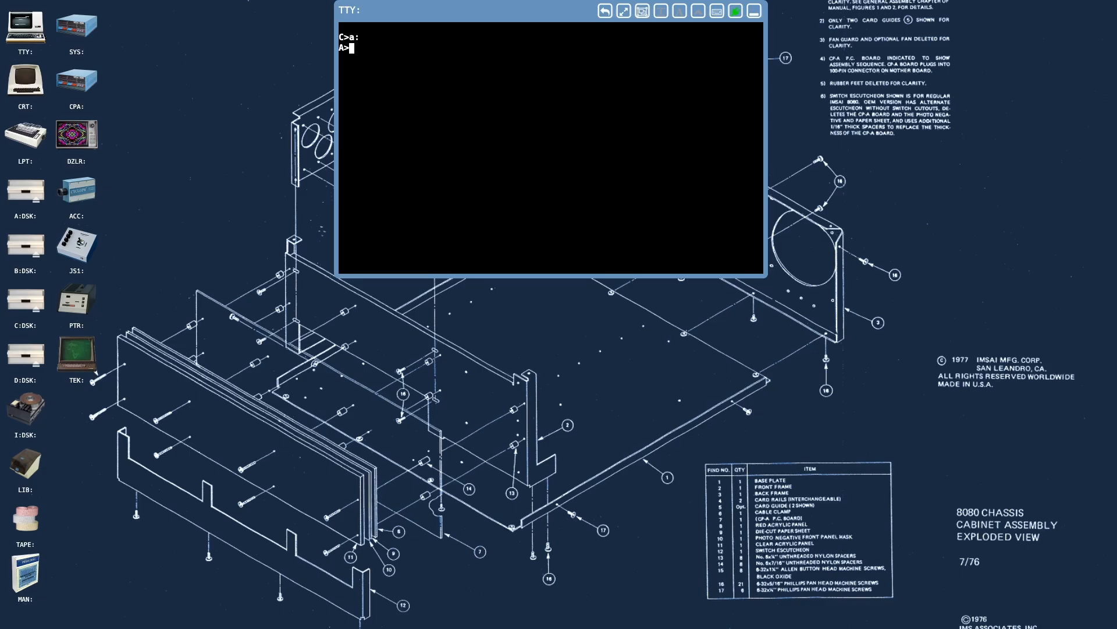
{"action": "type", "text": "s"}
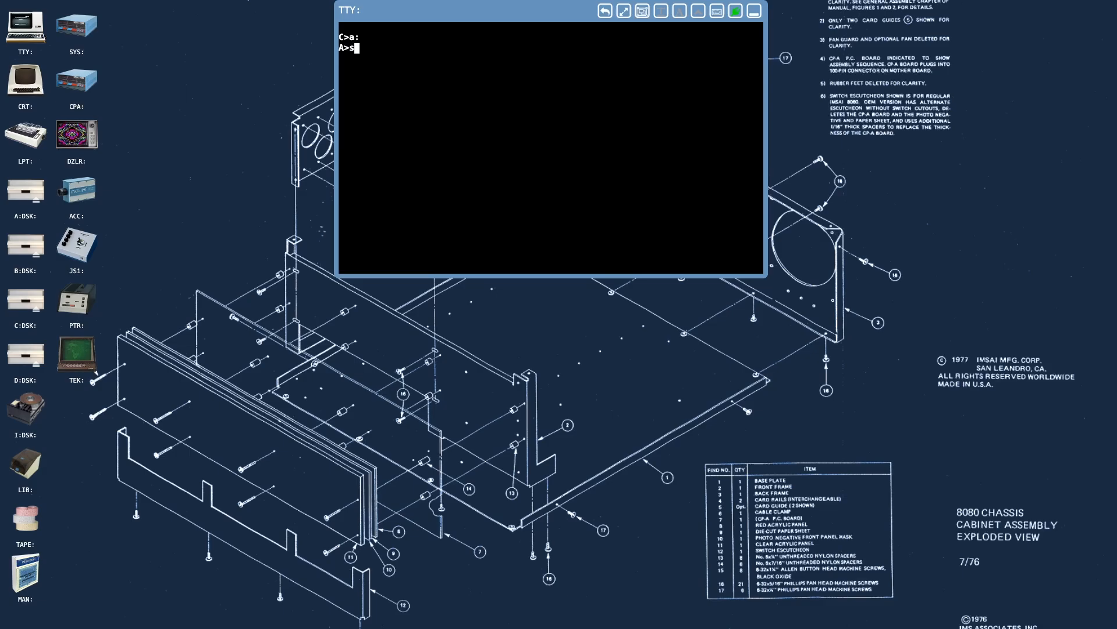
{"action": "type", "text": "dir"}
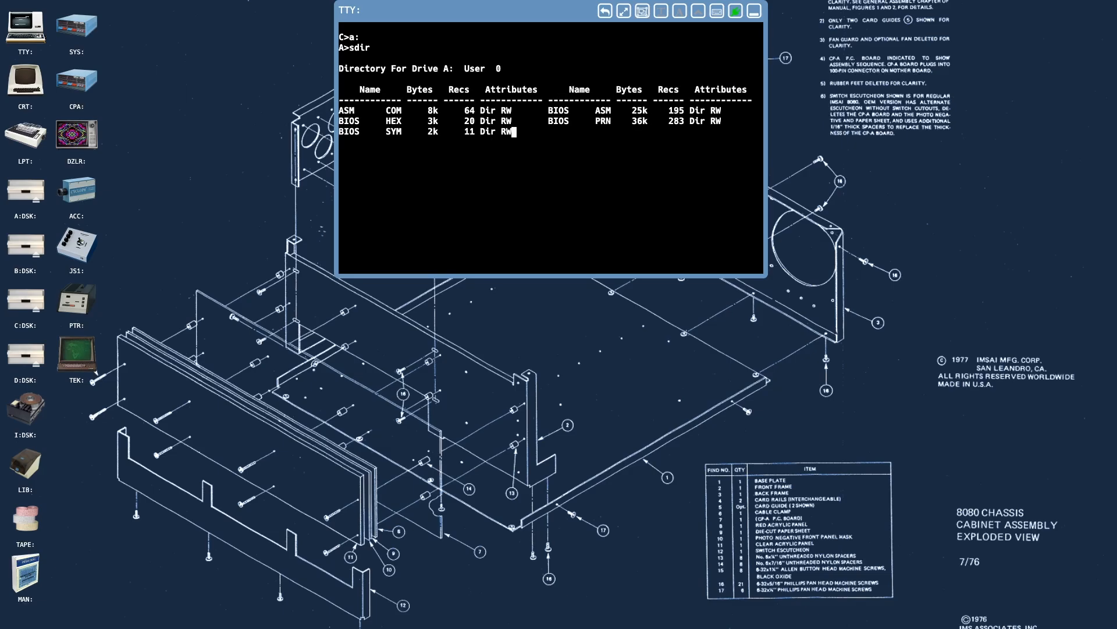
{"action": "key", "text": "Return"}
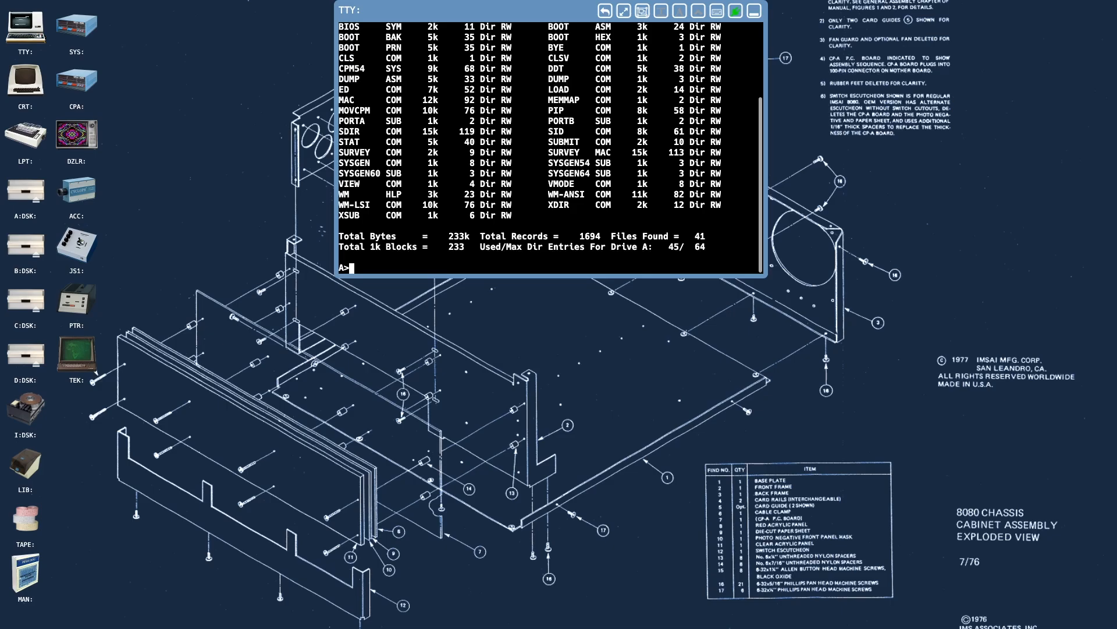
Open the TEK: display and type 'The quick....' so it echoes in green on the Tektronix screen
{"action": "double_click", "coordinate": [77, 352]}
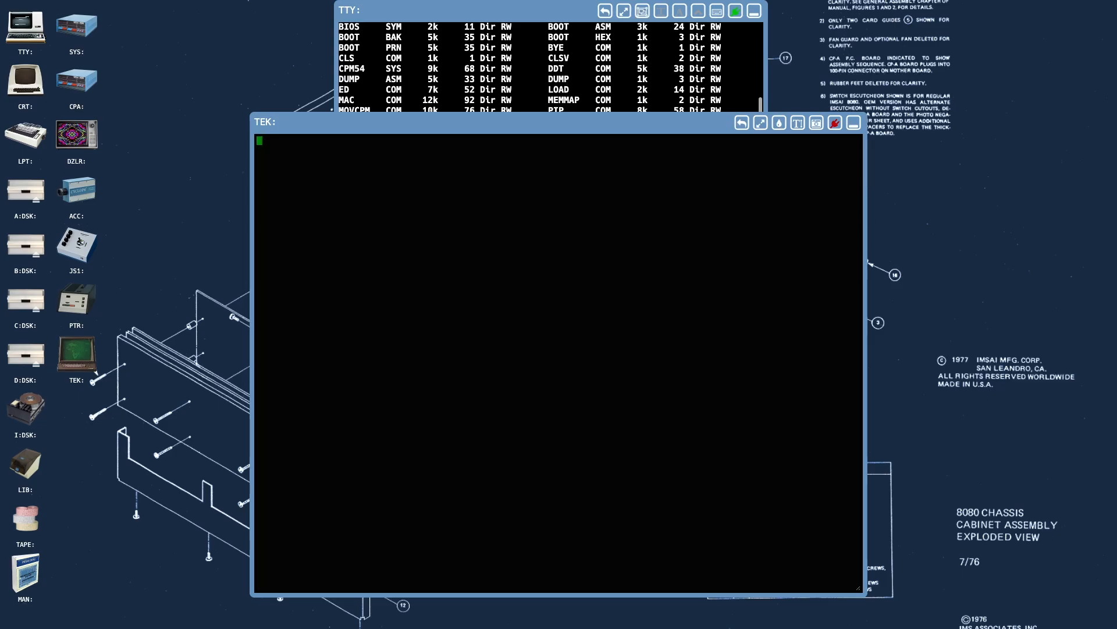
{"action": "type", "text": "The q"}
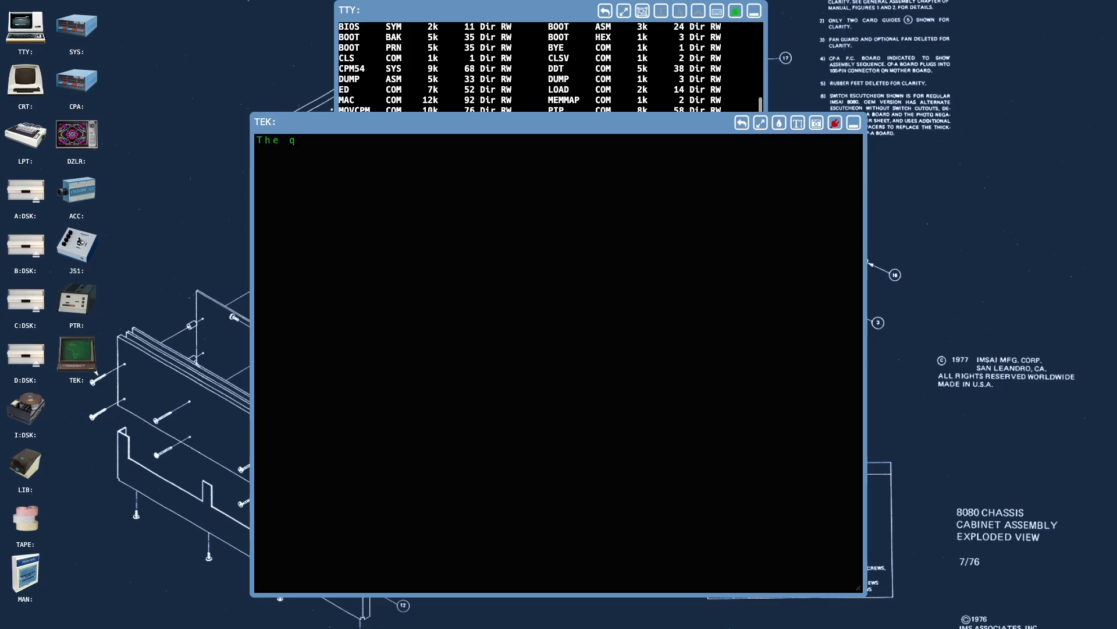
{"action": "type", "text": "uick"}
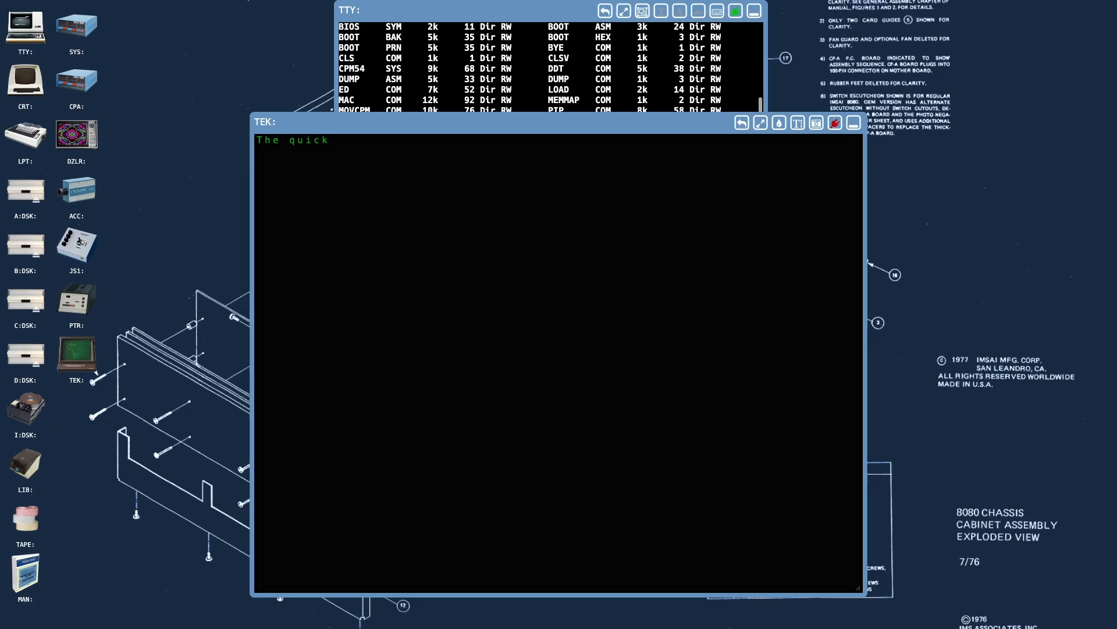
{"action": "type", "text": "...."}
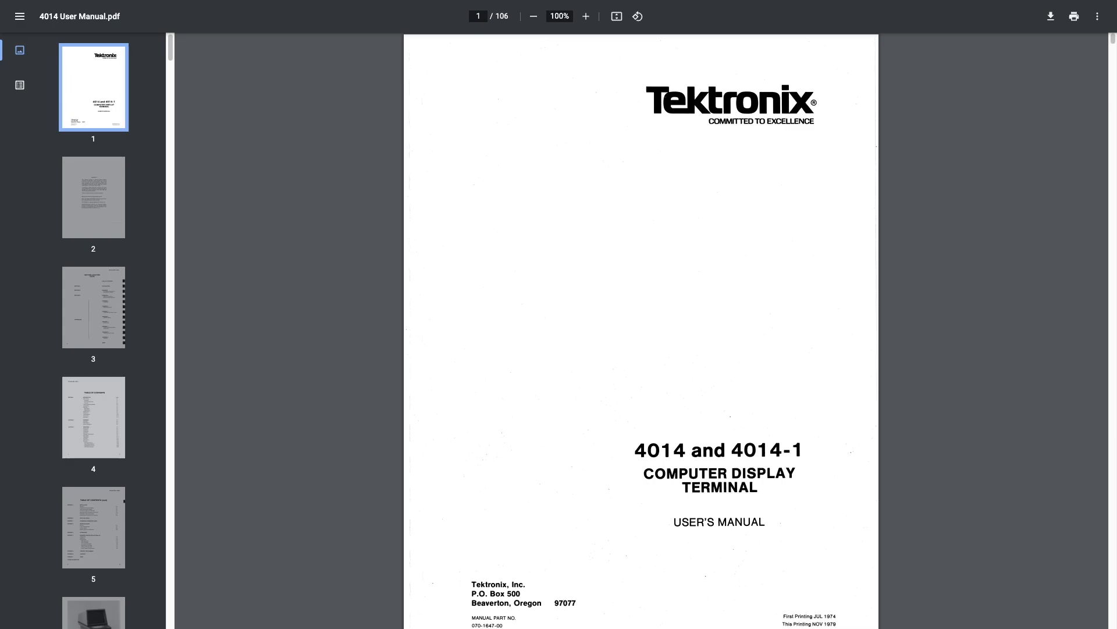
Scroll the 4014 User's Manual from the cover down to the Alpha, Graph and GIN mode operation pages
{"action": "scroll", "scroll_direction": "down", "scroll_amount": 3}
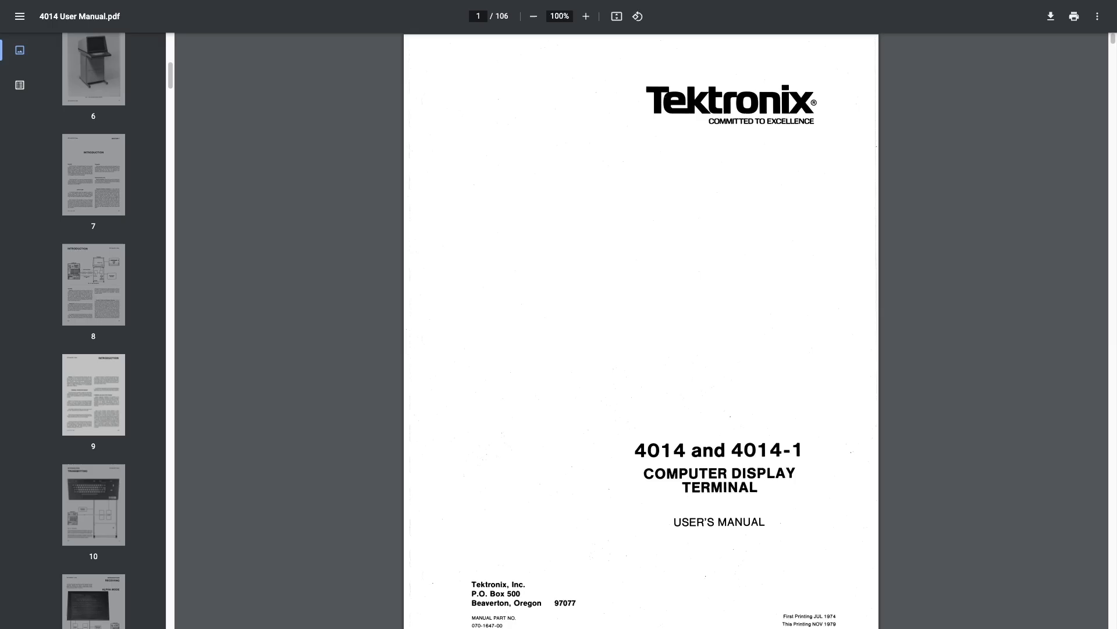
{"action": "scroll", "scroll_direction": "down", "scroll_amount": 3}
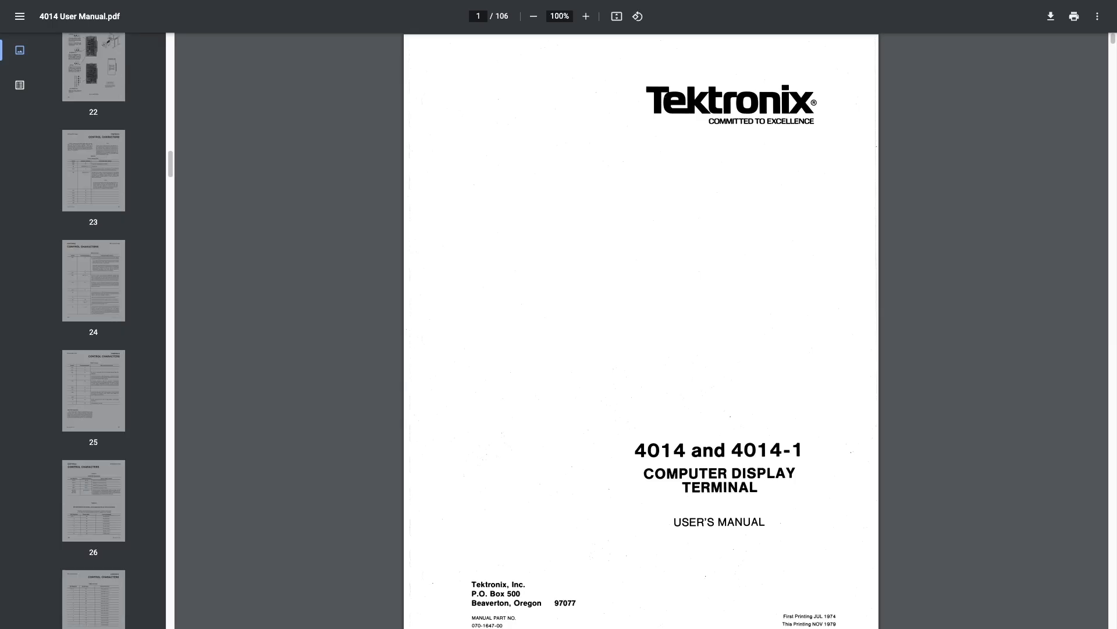
{"action": "scroll", "scroll_direction": "down", "scroll_amount": 3}
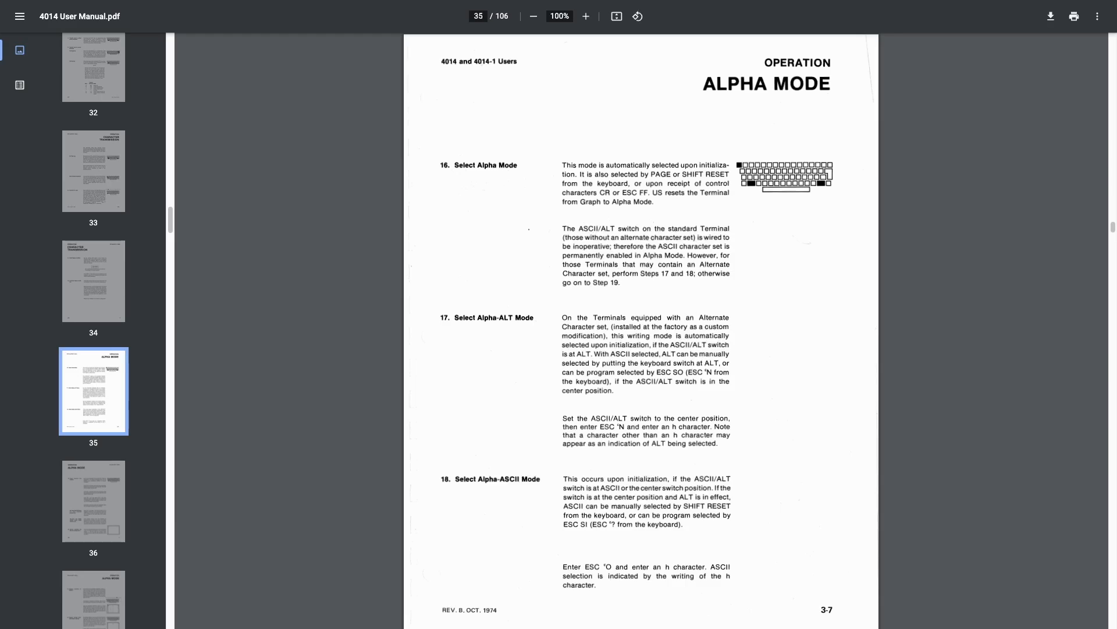
{"action": "scroll", "scroll_direction": "down", "scroll_amount": 3}
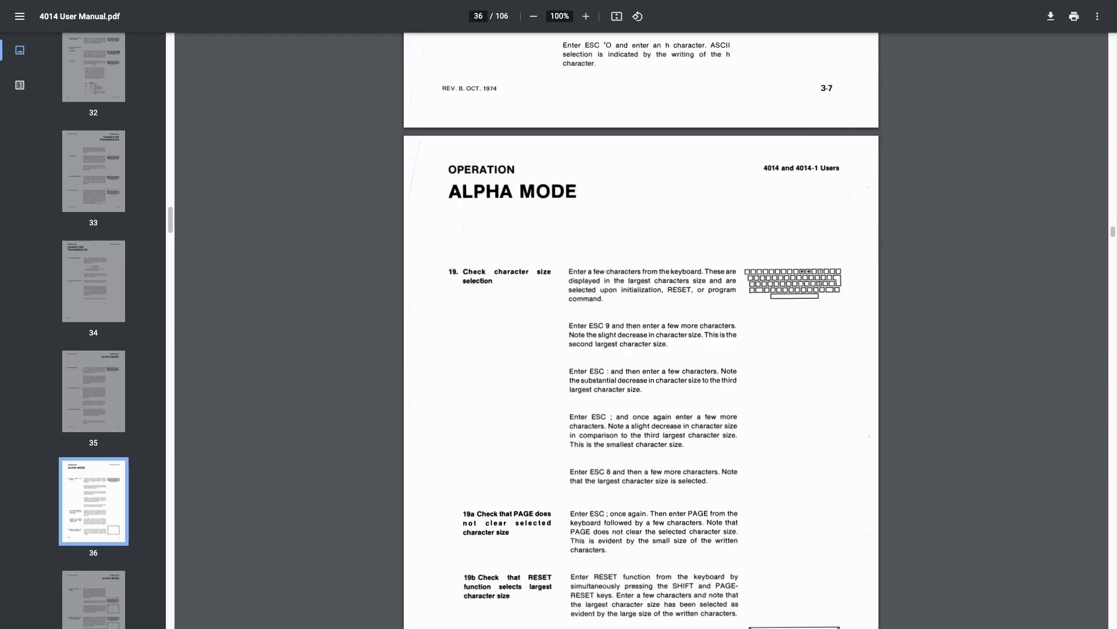
{"action": "scroll", "scroll_direction": "down", "scroll_amount": 3}
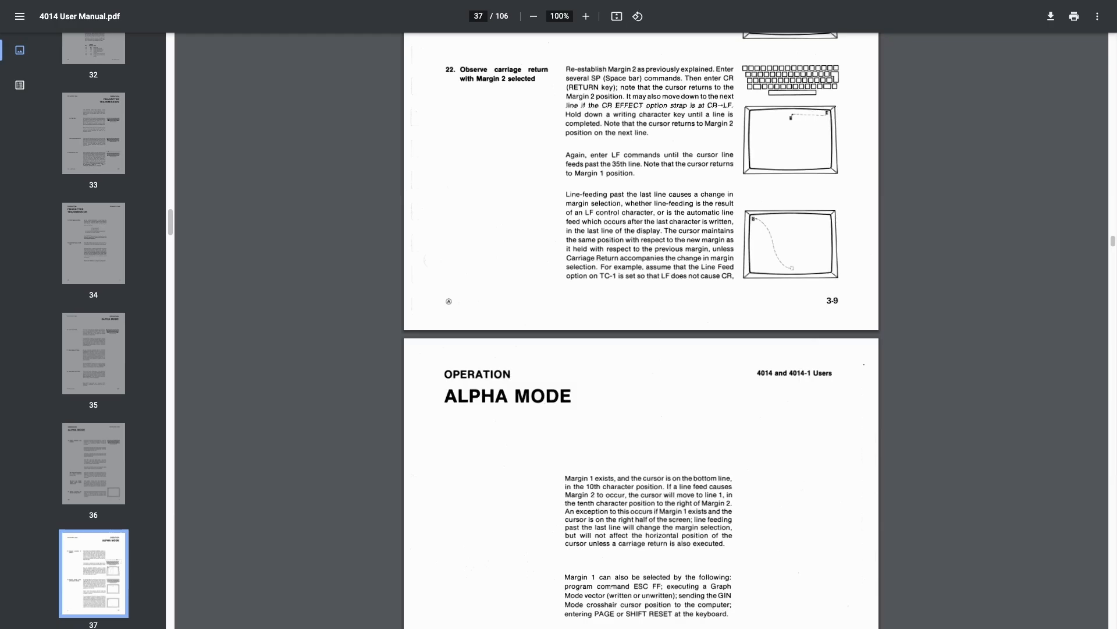
{"action": "scroll", "scroll_direction": "down", "scroll_amount": 3}
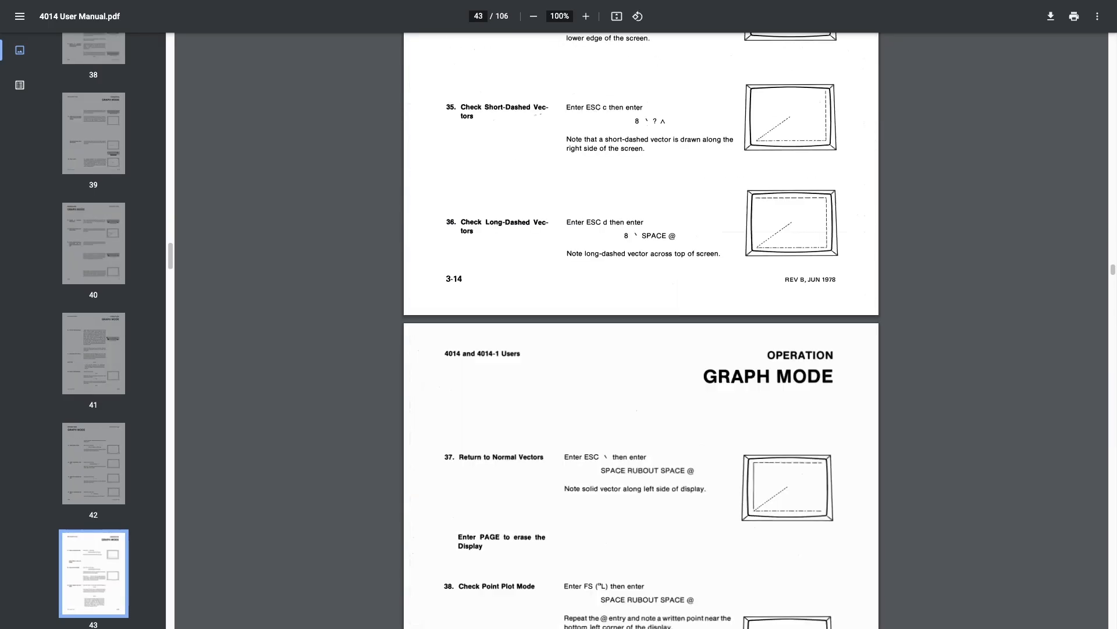
{"action": "scroll", "scroll_direction": "down", "scroll_amount": 3}
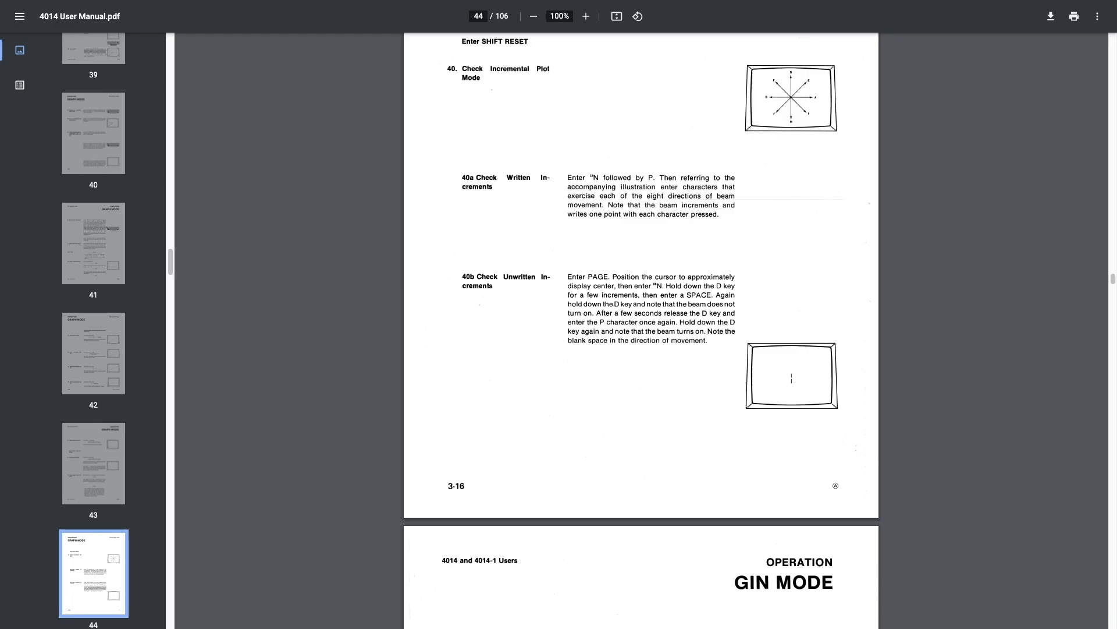
{"action": "scroll", "scroll_direction": "down", "scroll_amount": 3}
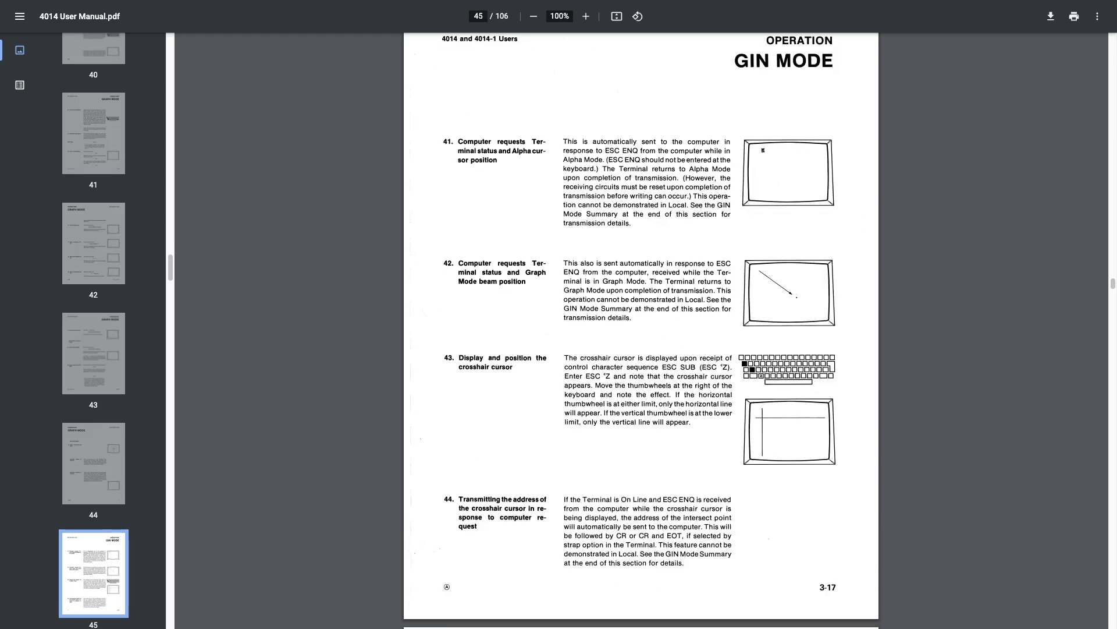
{"action": "scroll", "scroll_direction": "down", "scroll_amount": 3}
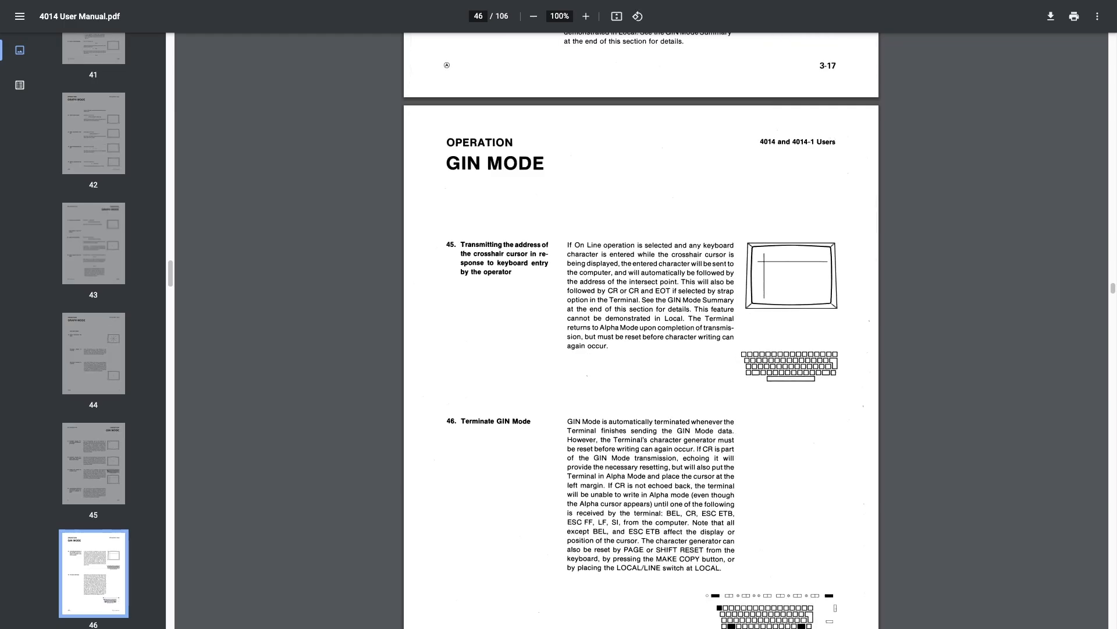
{"action": "scroll", "scroll_direction": "down", "scroll_amount": 3}
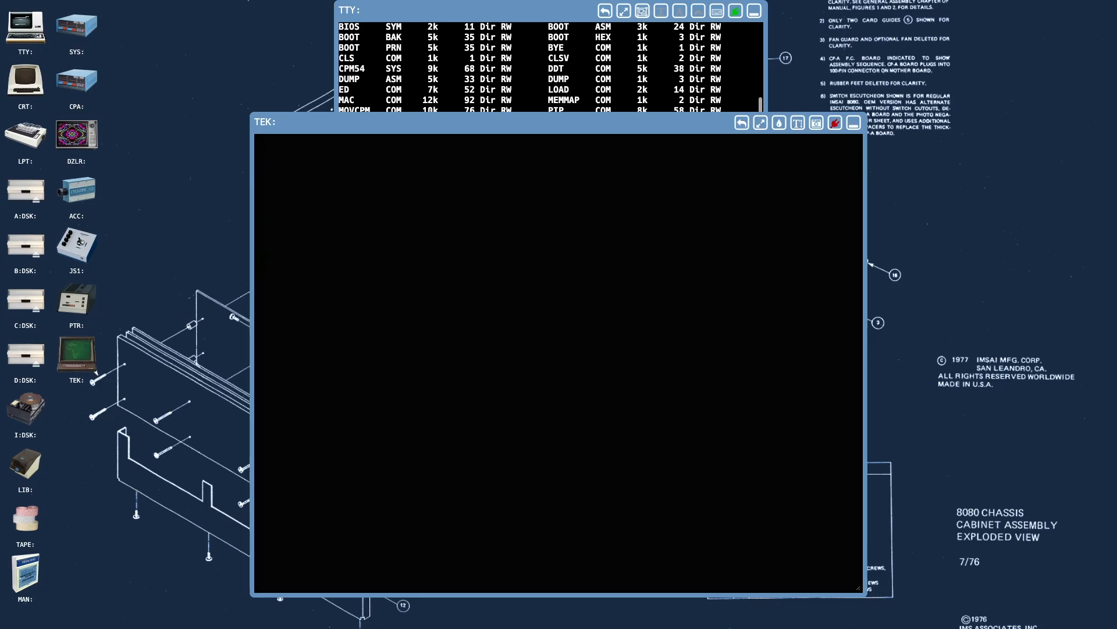
Give the TEK: window console focus and type test commands (si, fdsfdf, dir) at the A> prompt in green
{"action": "left_click", "coordinate": [833, 122]}
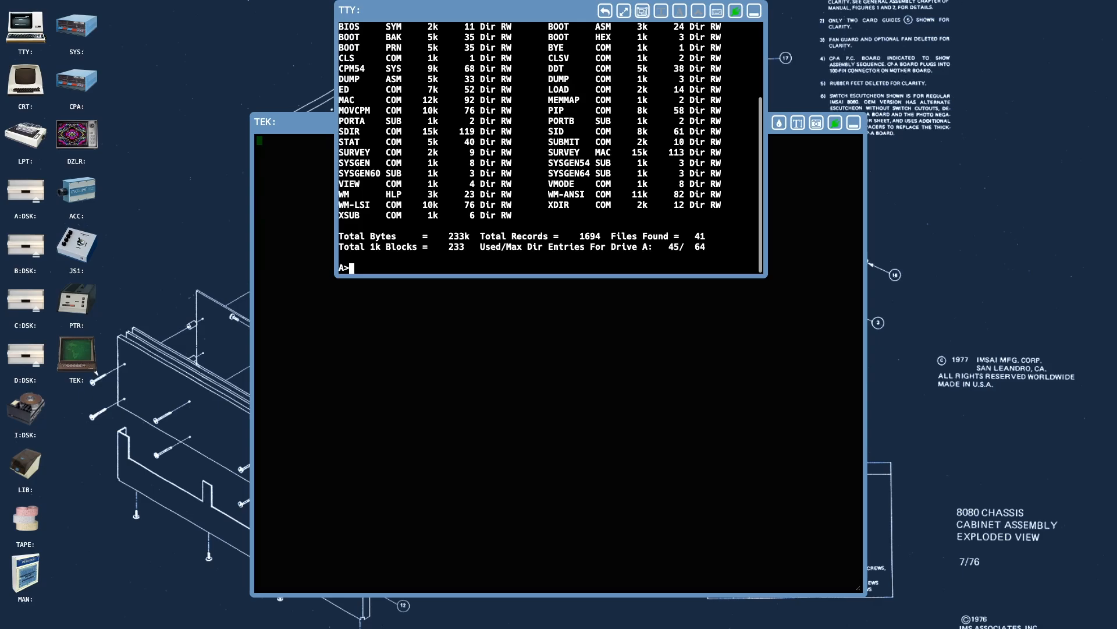
{"action": "left_click", "coordinate": [641, 10]}
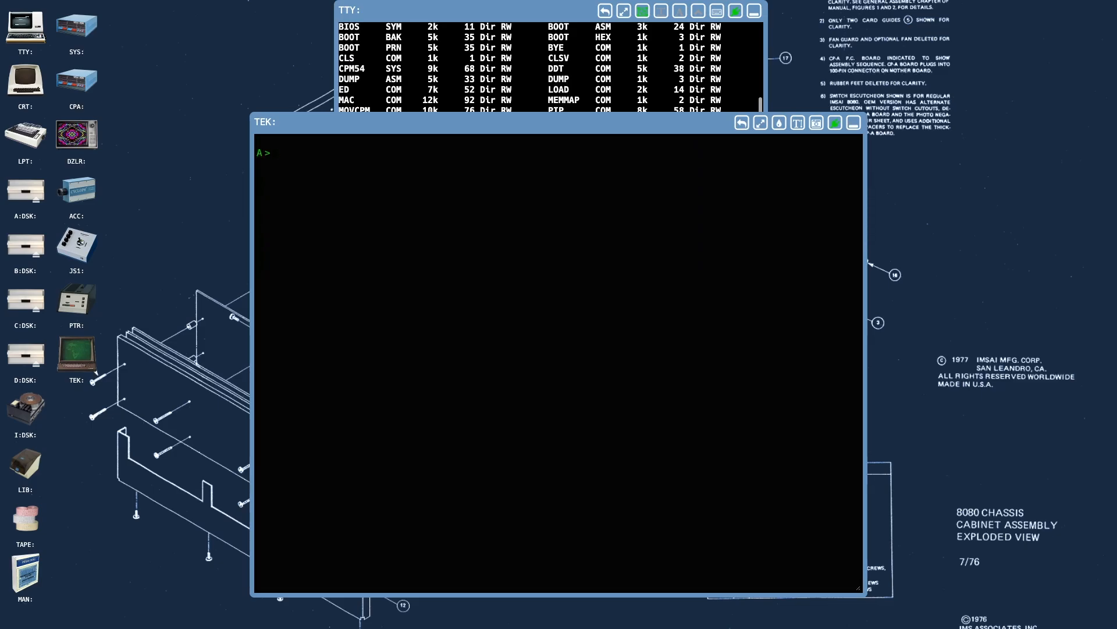
{"action": "type", "text": "si"}
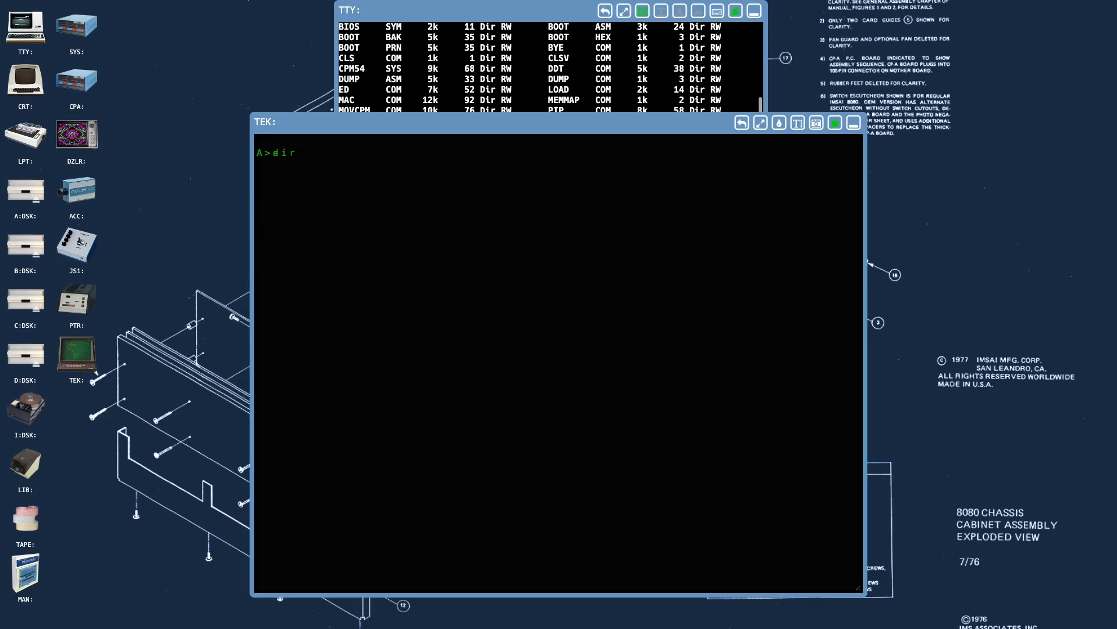
{"action": "type", "text": "fdsfdf"}
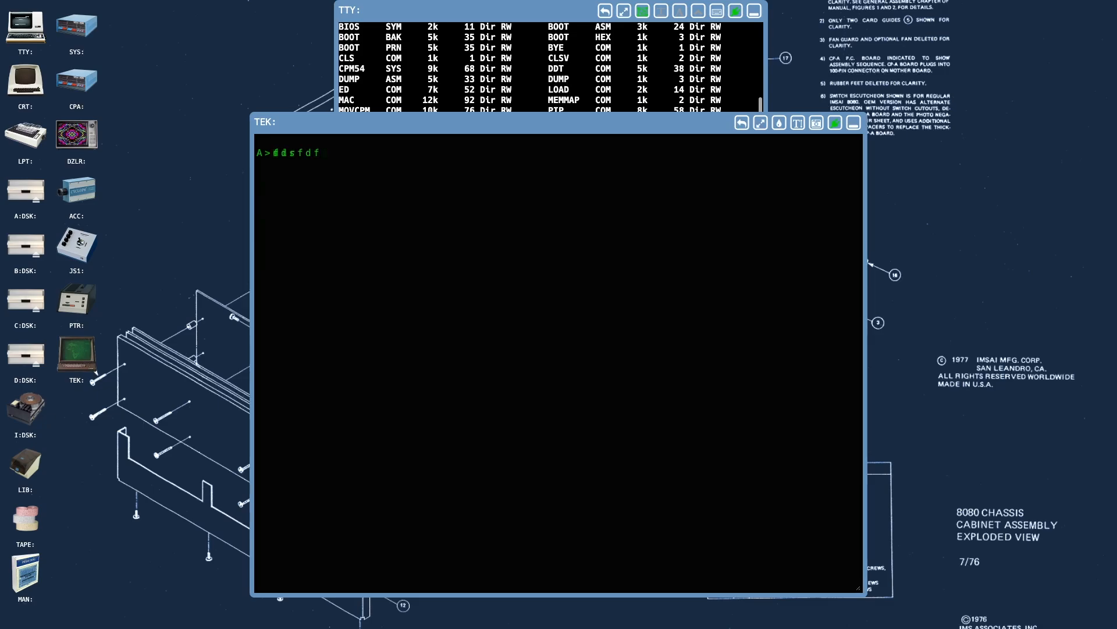
{"action": "type", "text": "f"}
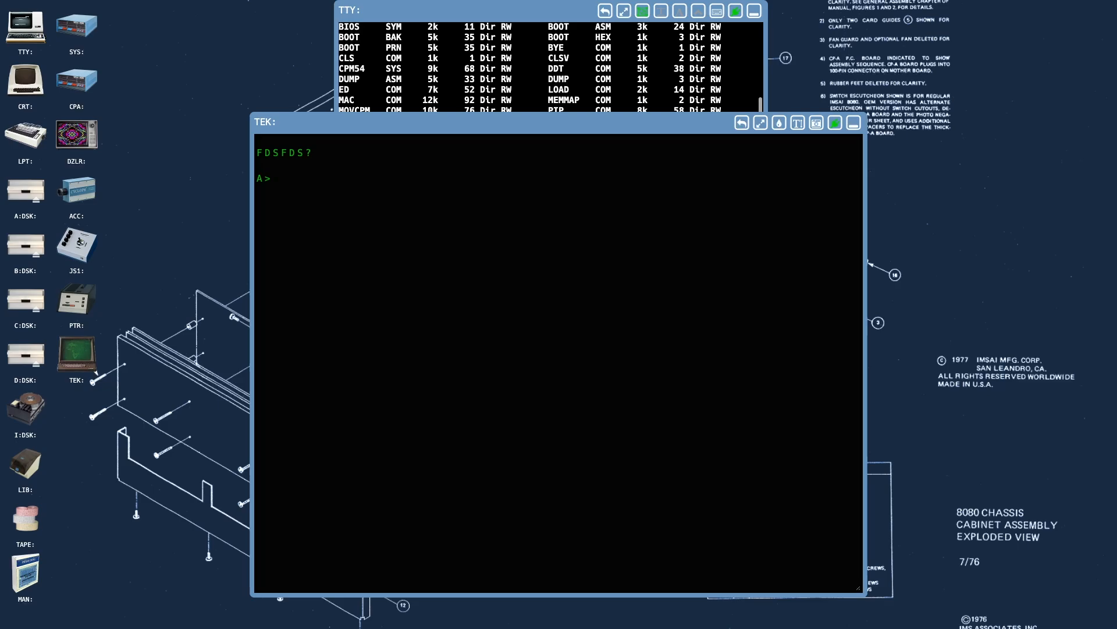
{"action": "type", "text": "dir"}
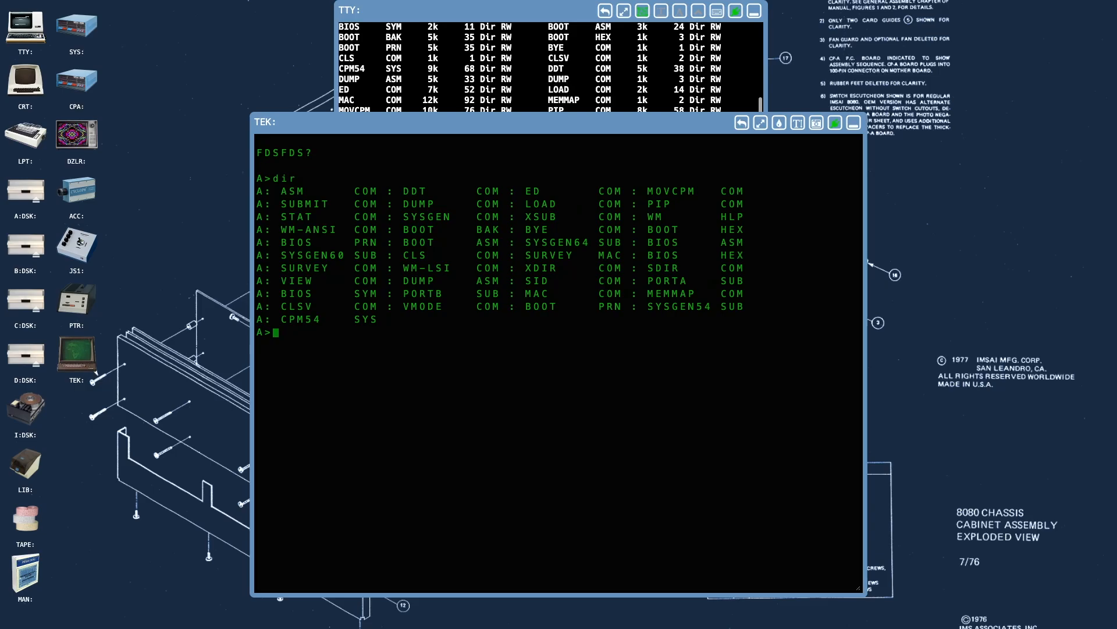
Run dir twice so the drive A listing prints as text on the Tektronix screen
{"action": "type", "text": "dir"}
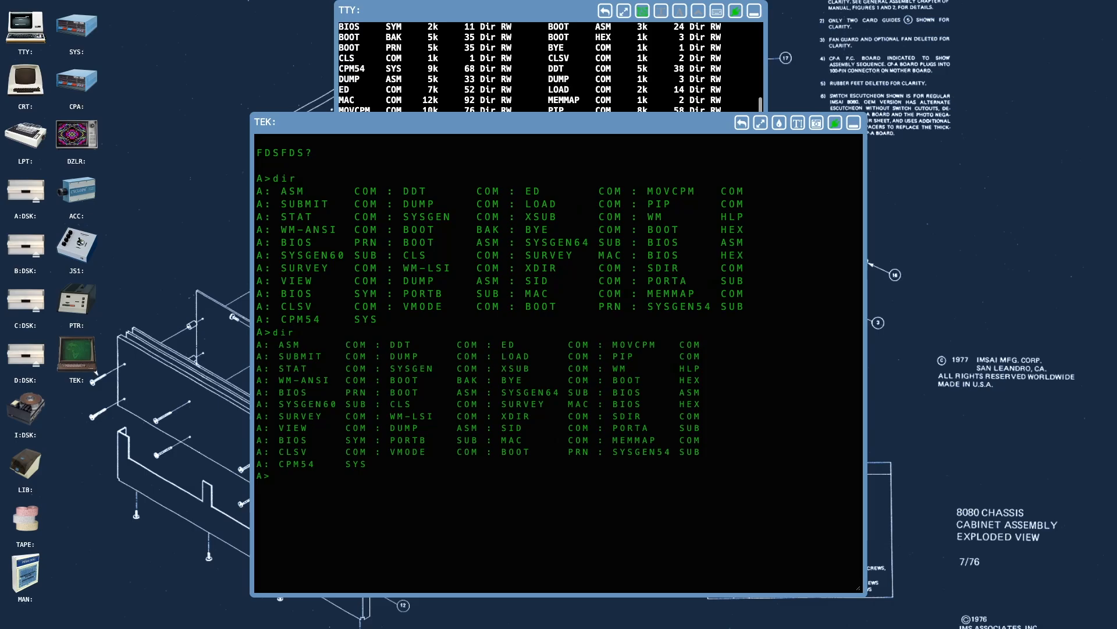
{"action": "type", "text": "di"}
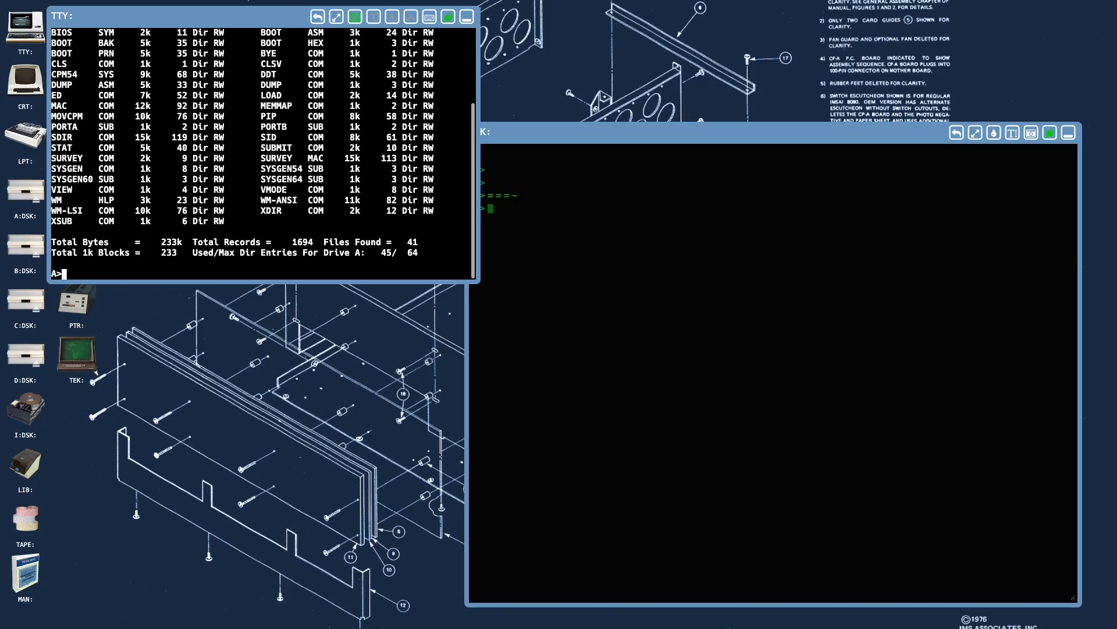
Refocus the TTY console and display the contents of 01.plt with type
{"action": "left_click", "coordinate": [355, 17]}
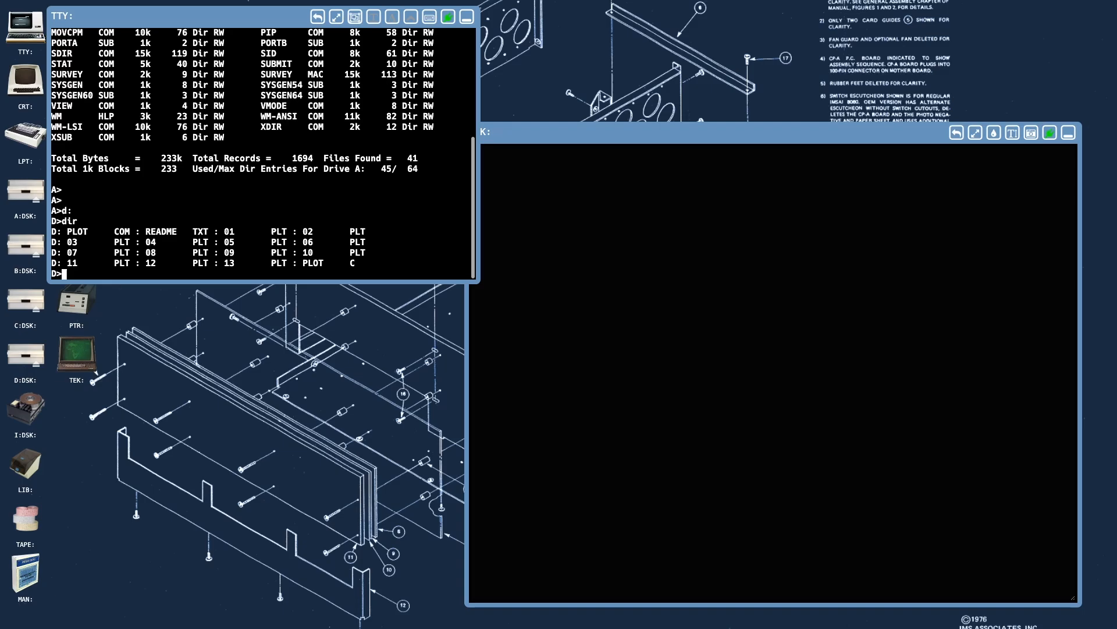
{"action": "type", "text": "type"}
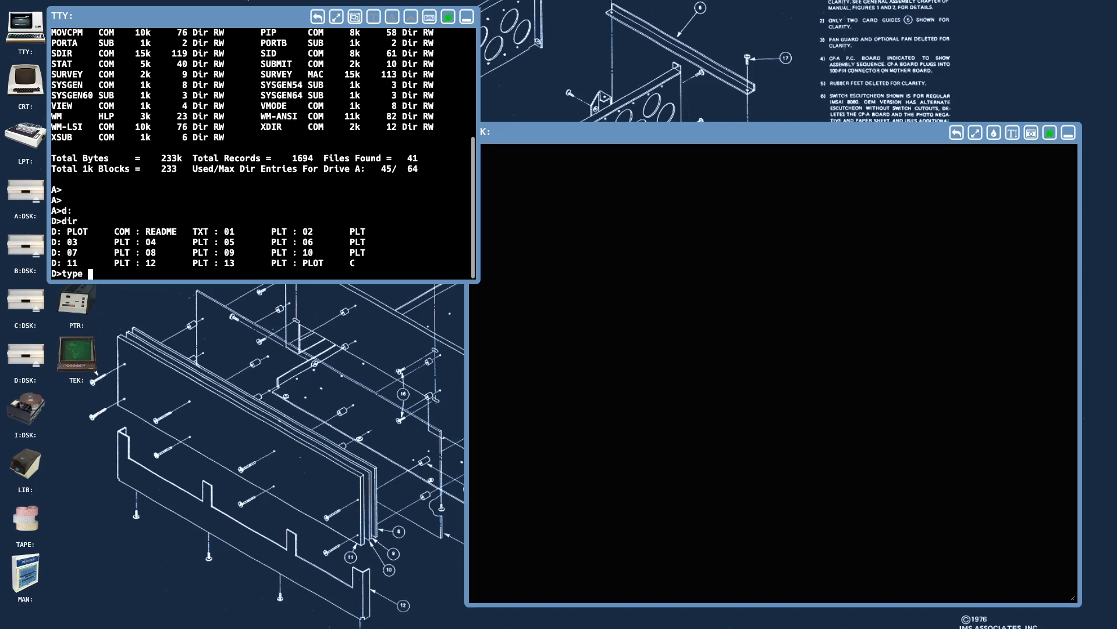
{"action": "type", "text": "01.plt"}
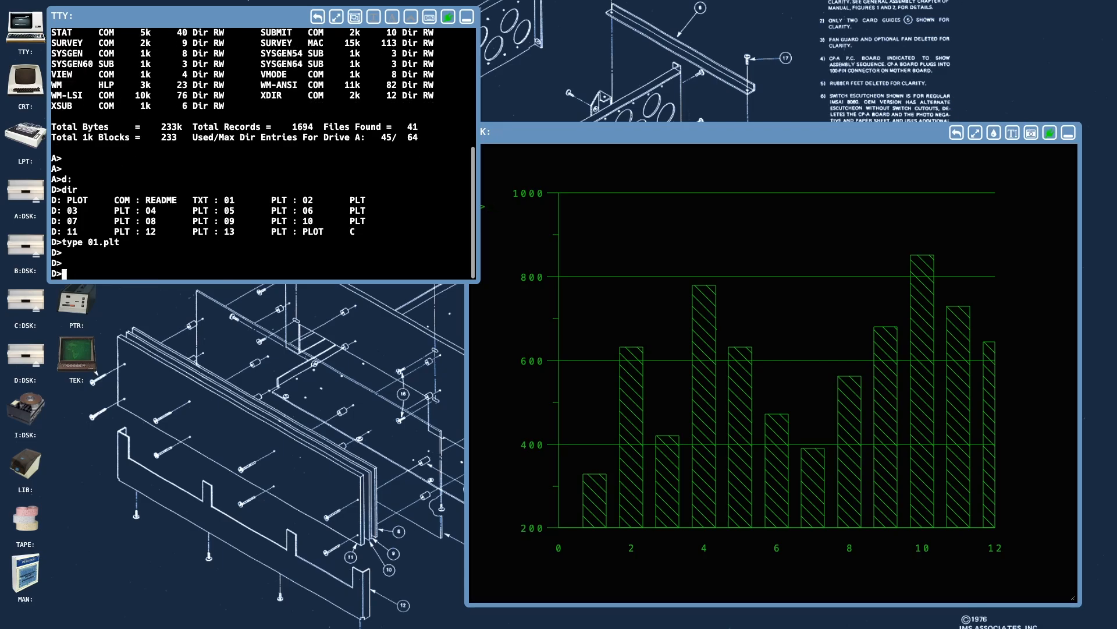
Run plot 06.plt at the D> prompt, drawing it over the existing bar chart
{"action": "type", "text": "plot"}
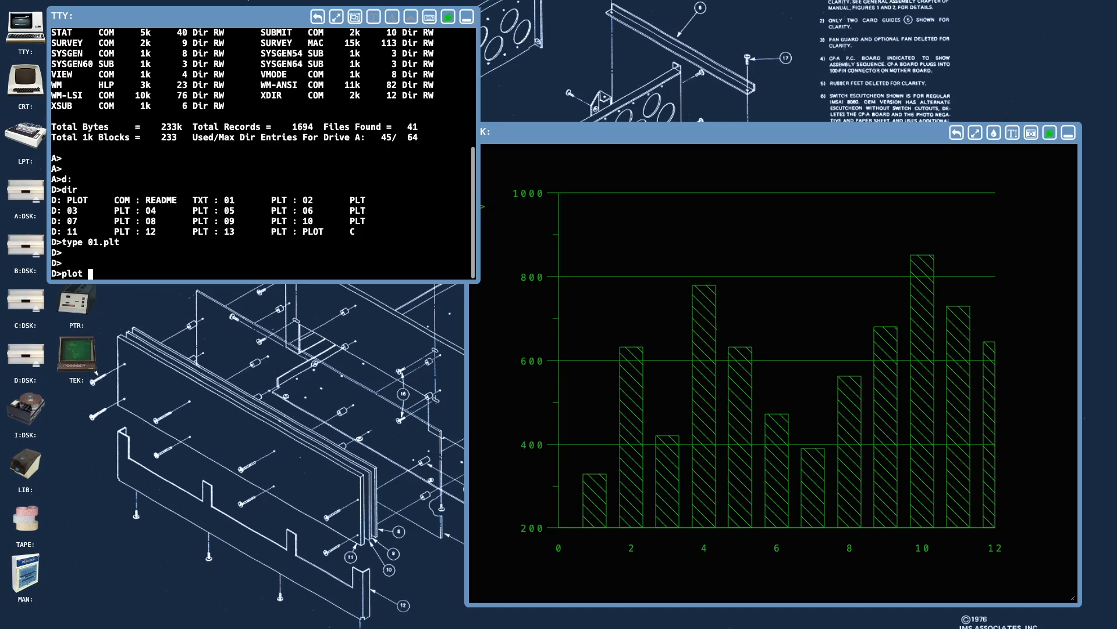
{"action": "type", "text": "-6."}
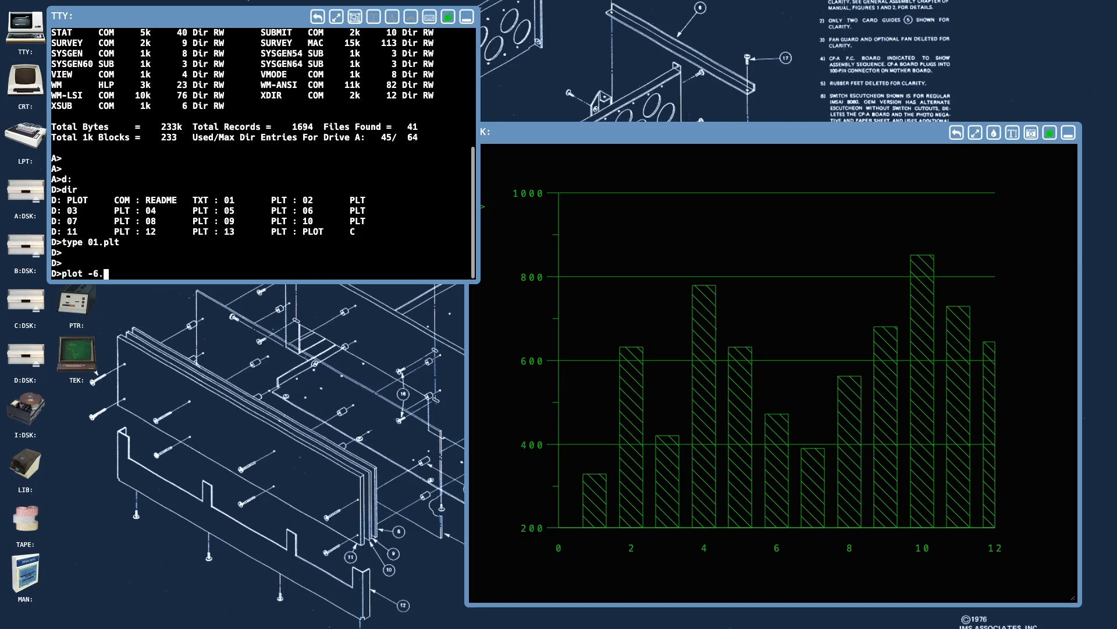
{"action": "type", "text": "plt"}
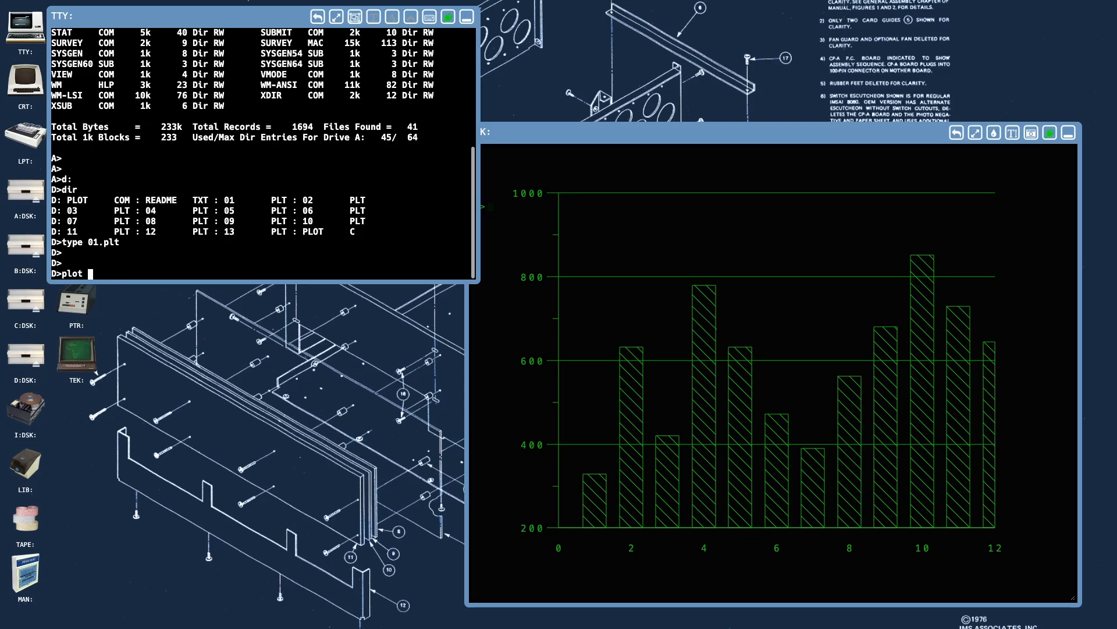
{"action": "type", "text": "06."}
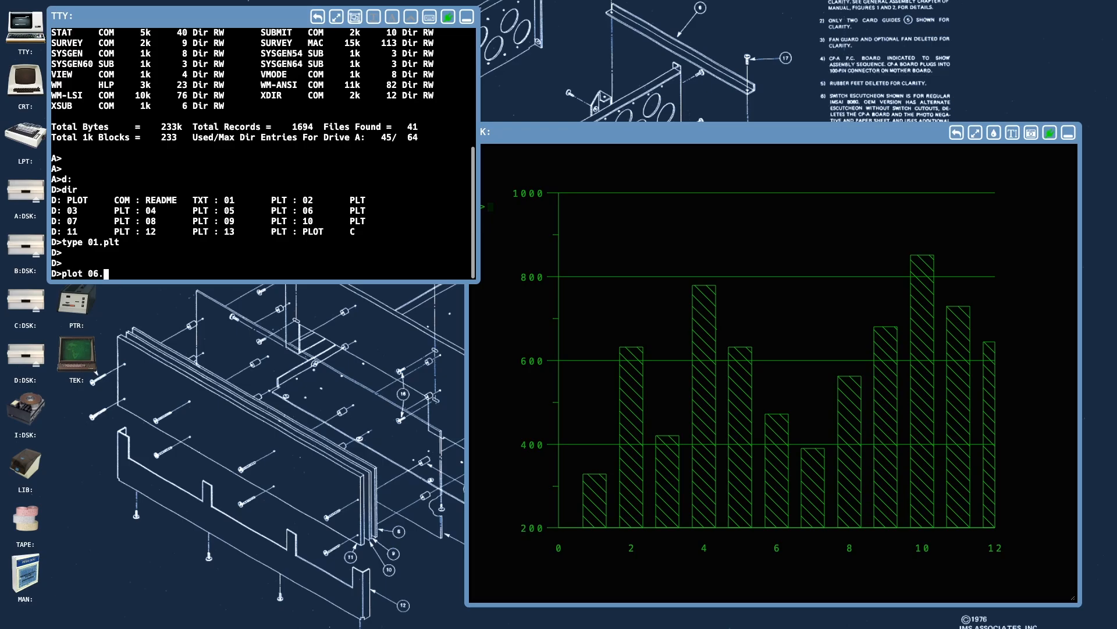
{"action": "type", "text": "plt"}
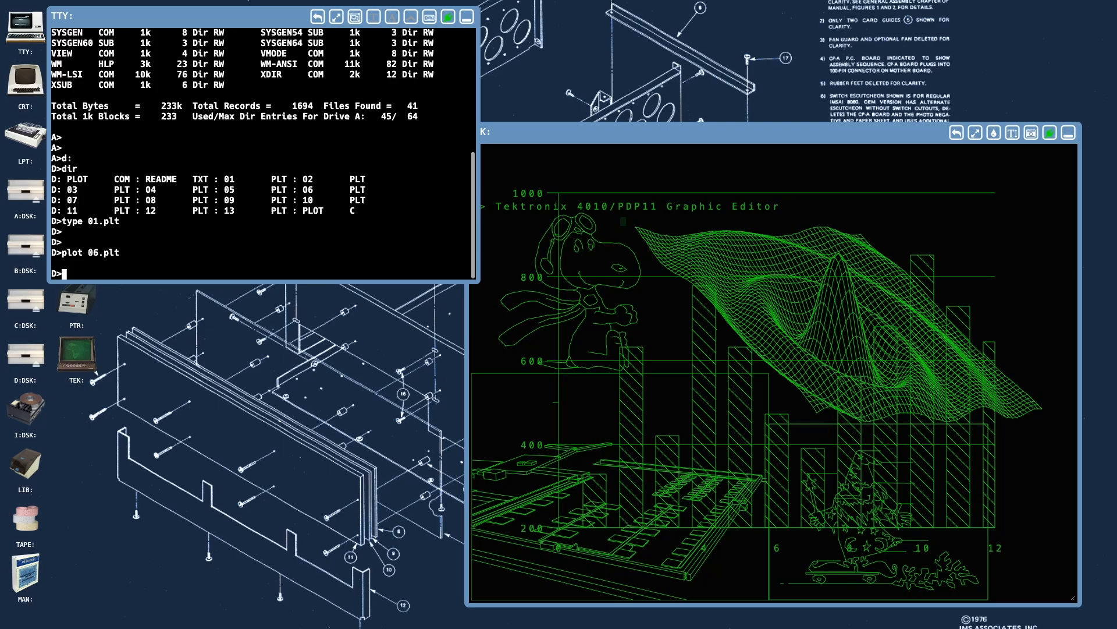
Run plot *.plt -c -l -m -d 50 to slideshow all PLT files, ending on the DISSPLA world map
{"action": "type", "text": "plot *"}
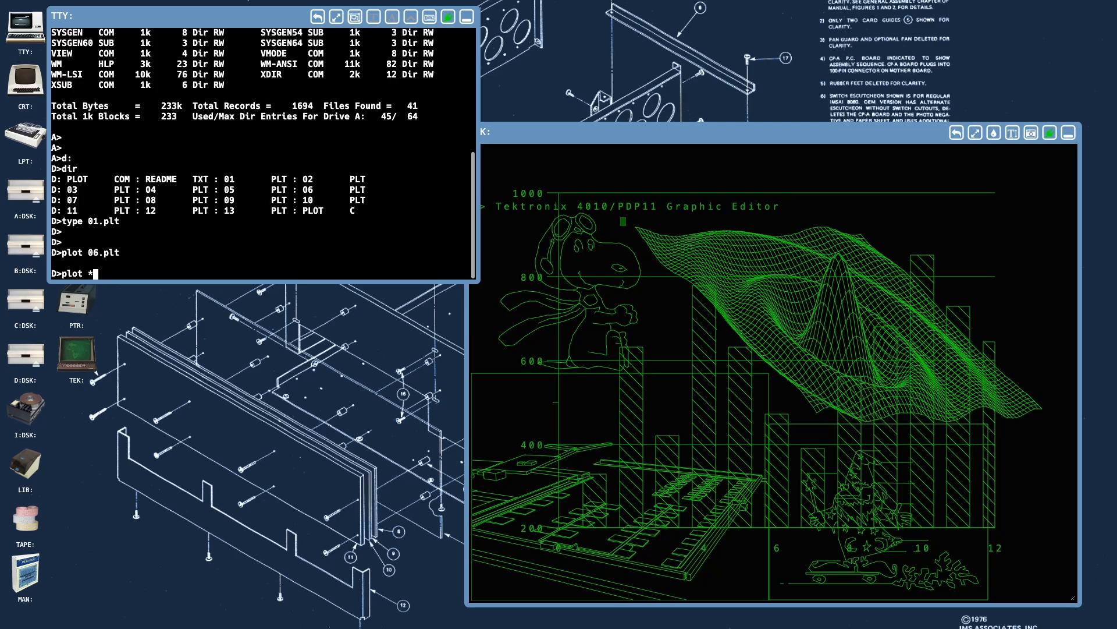
{"action": "type", "text": ".plt"}
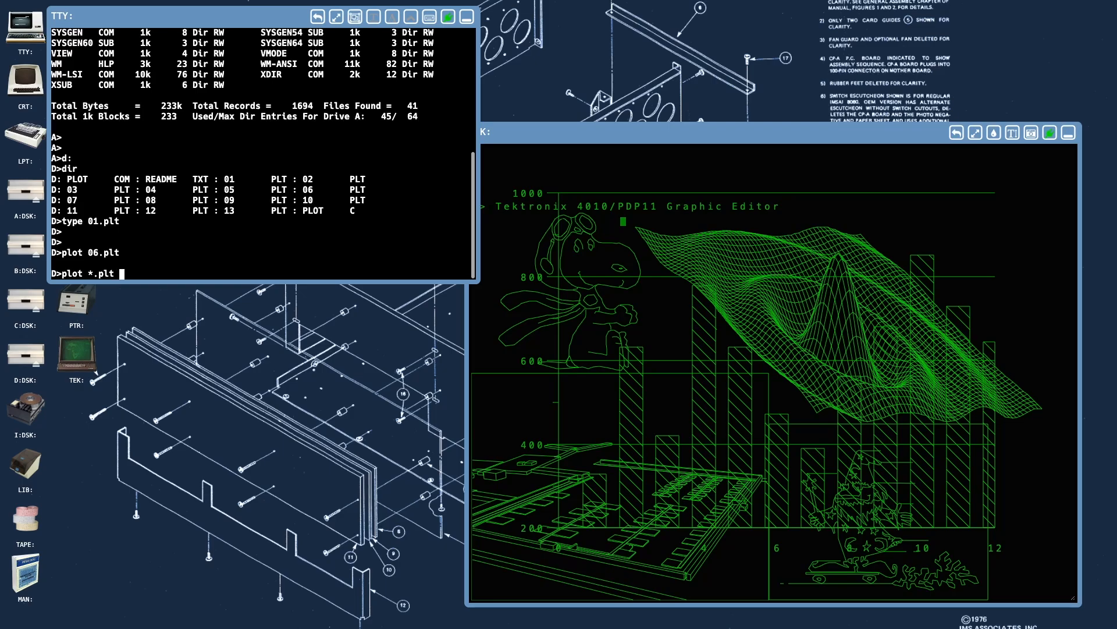
{"action": "type", "text": "-"}
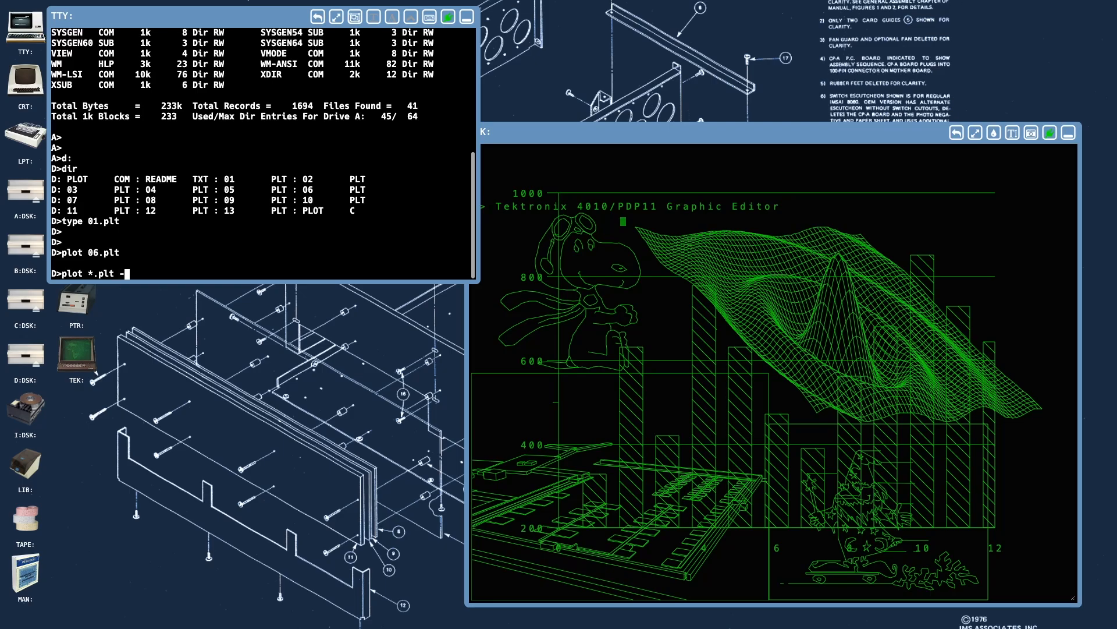
{"action": "type", "text": "c"}
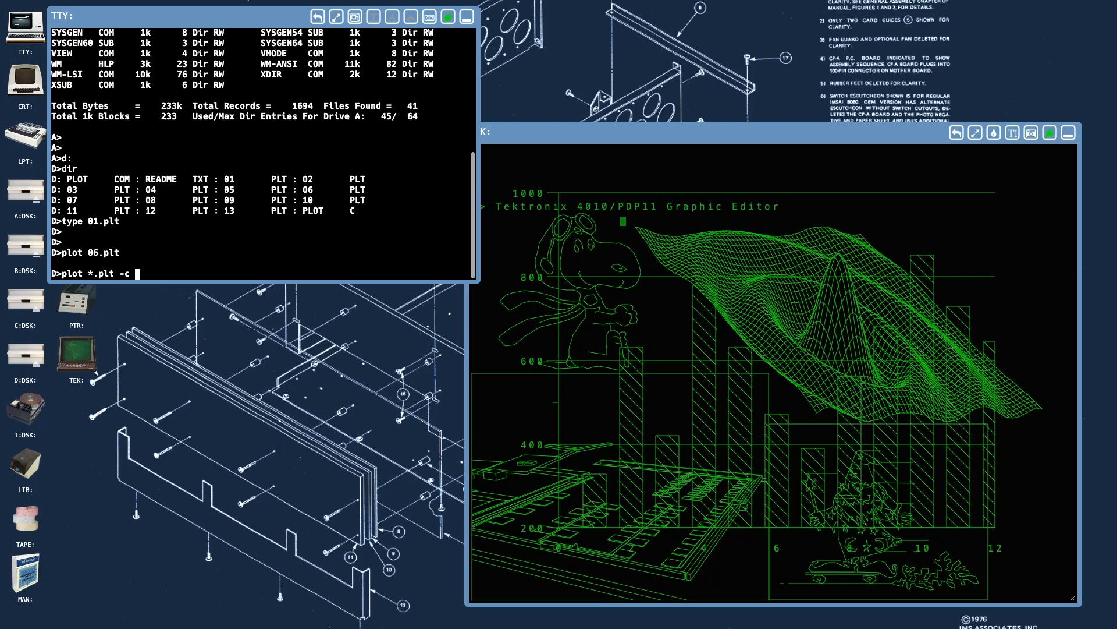
{"action": "type", "text": "-"}
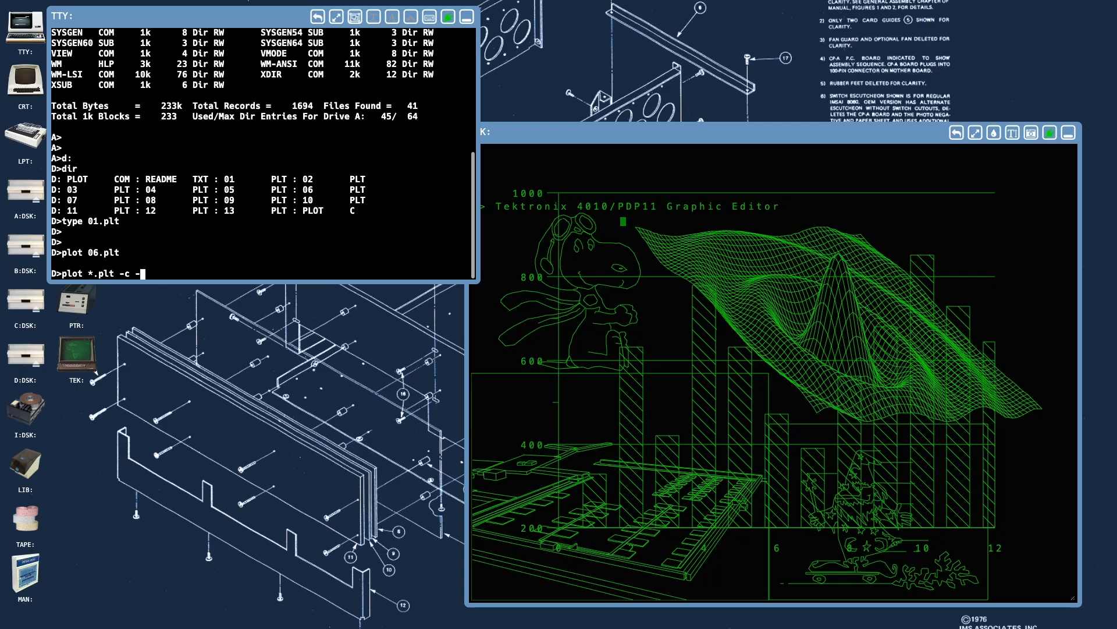
{"action": "type", "text": "l -m -d"}
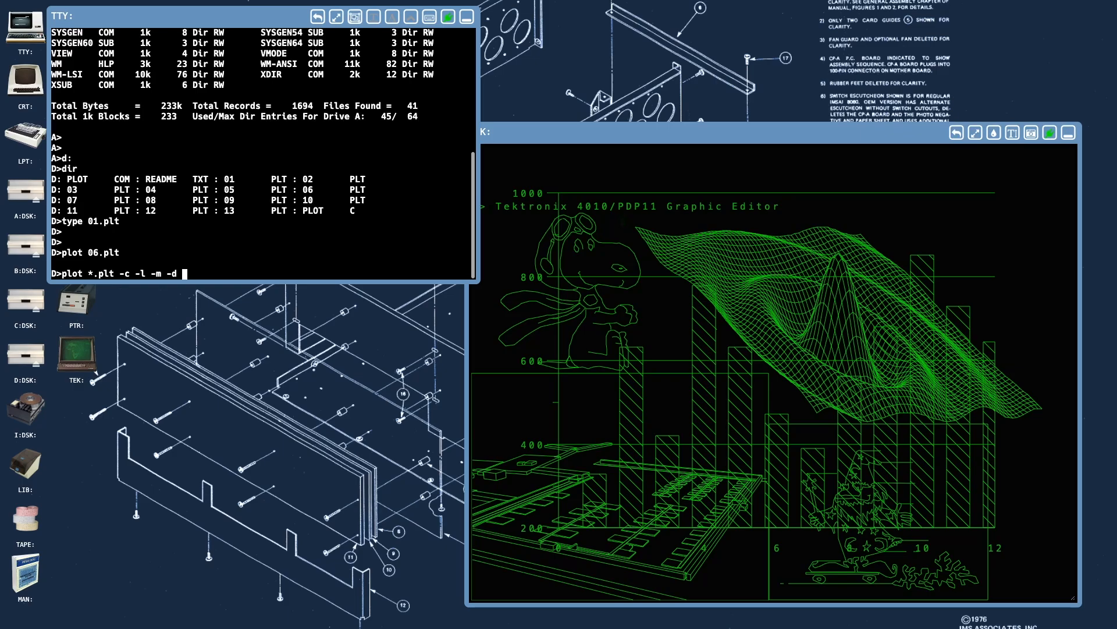
{"action": "type", "text": "50"}
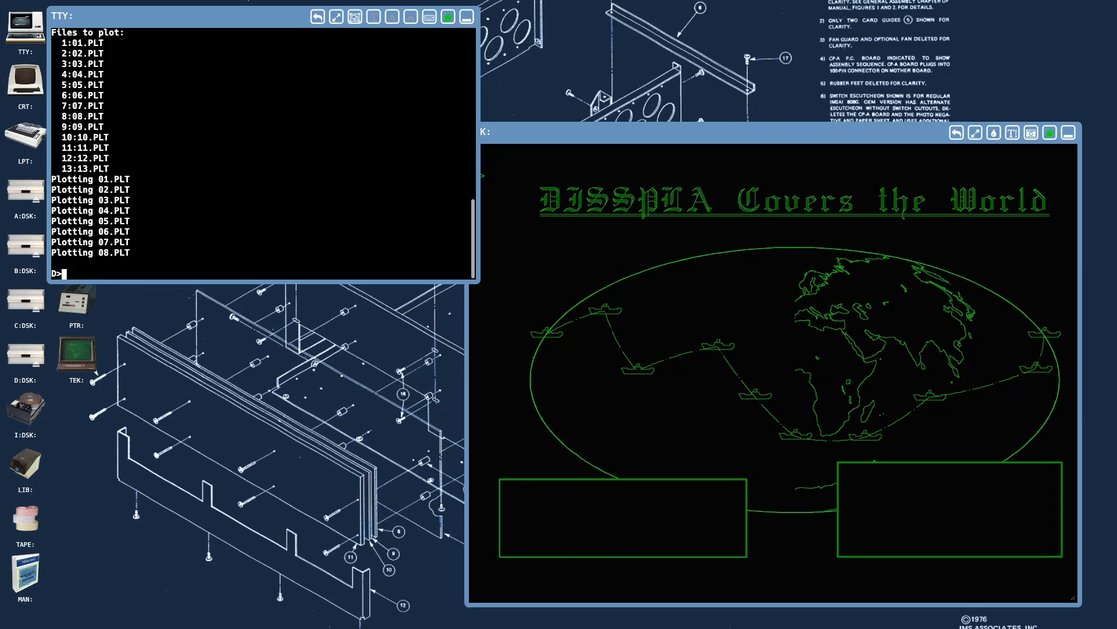
Switch to drive I and enter 'plot starship.plt -c -l -d 50', correcting the file name typo
{"action": "type", "text": "i:"}
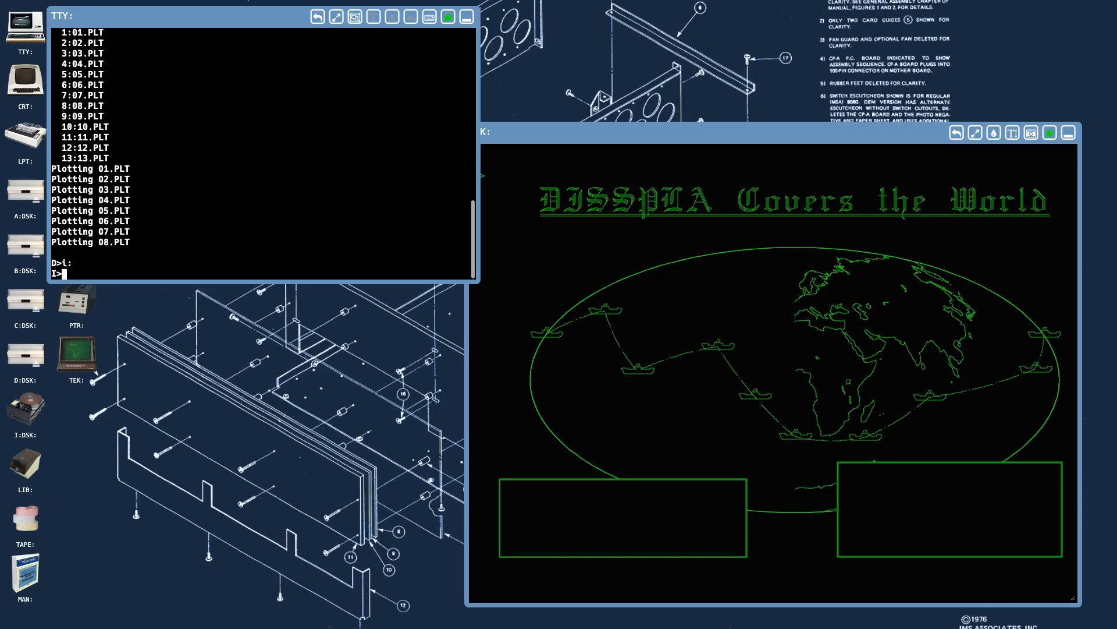
{"action": "type", "text": "pl"}
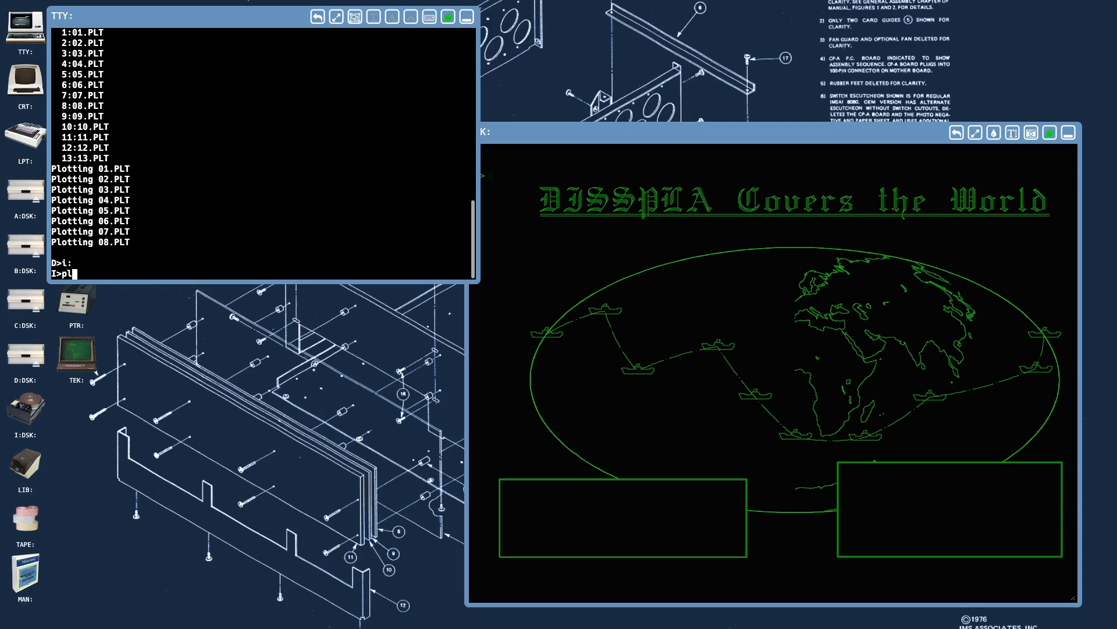
{"action": "type", "text": "ot star"}
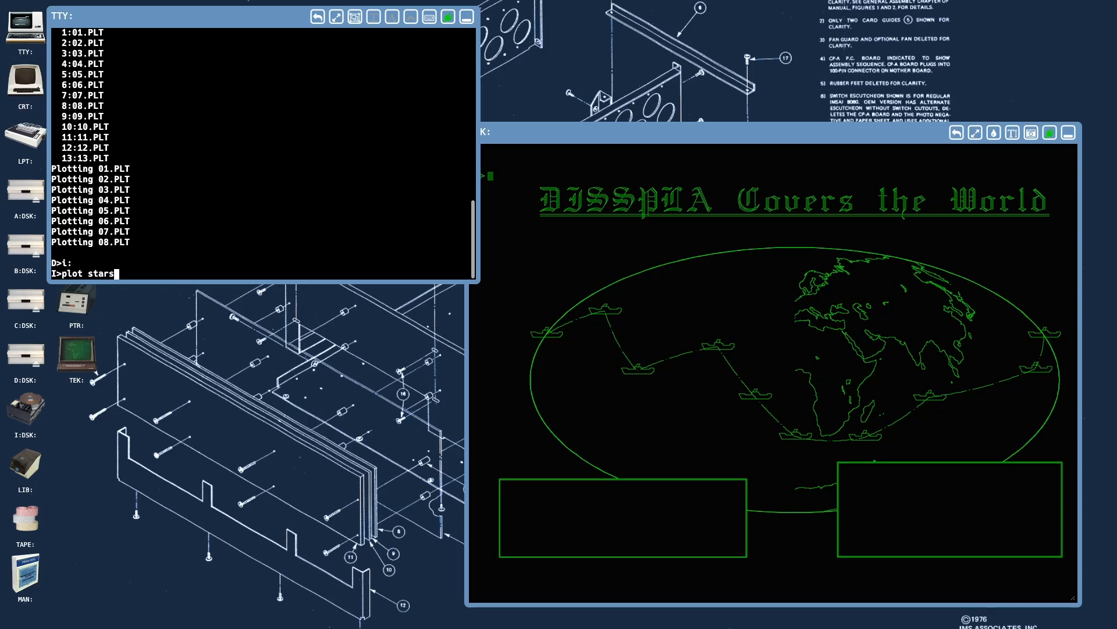
{"action": "type", "text": "shop.pl"}
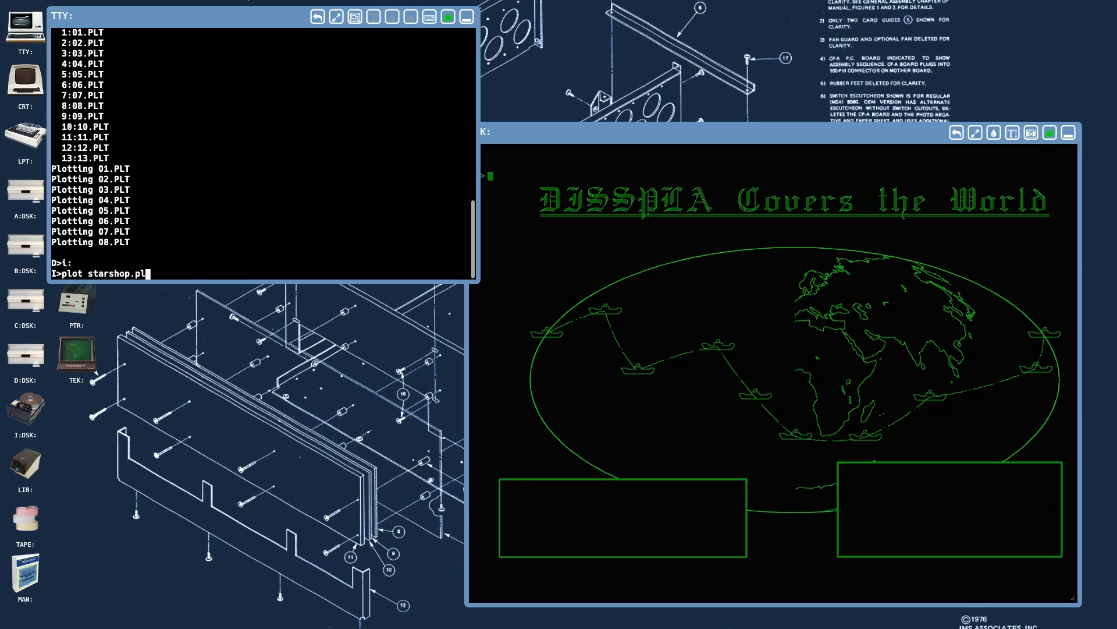
{"action": "type", "text": "t"}
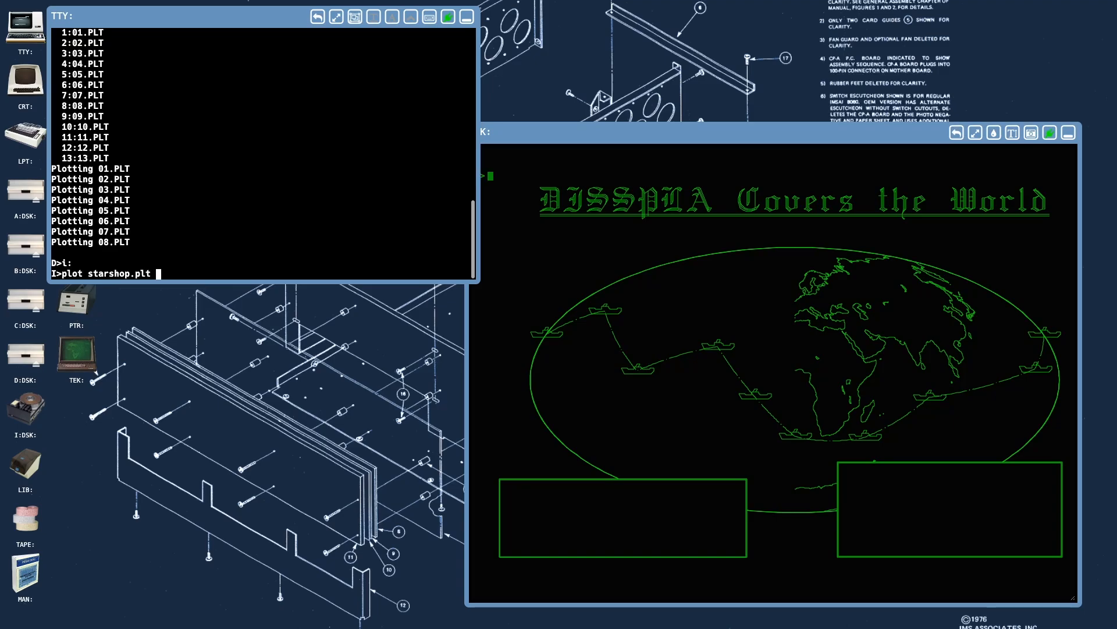
{"action": "key", "text": "Backspace"}
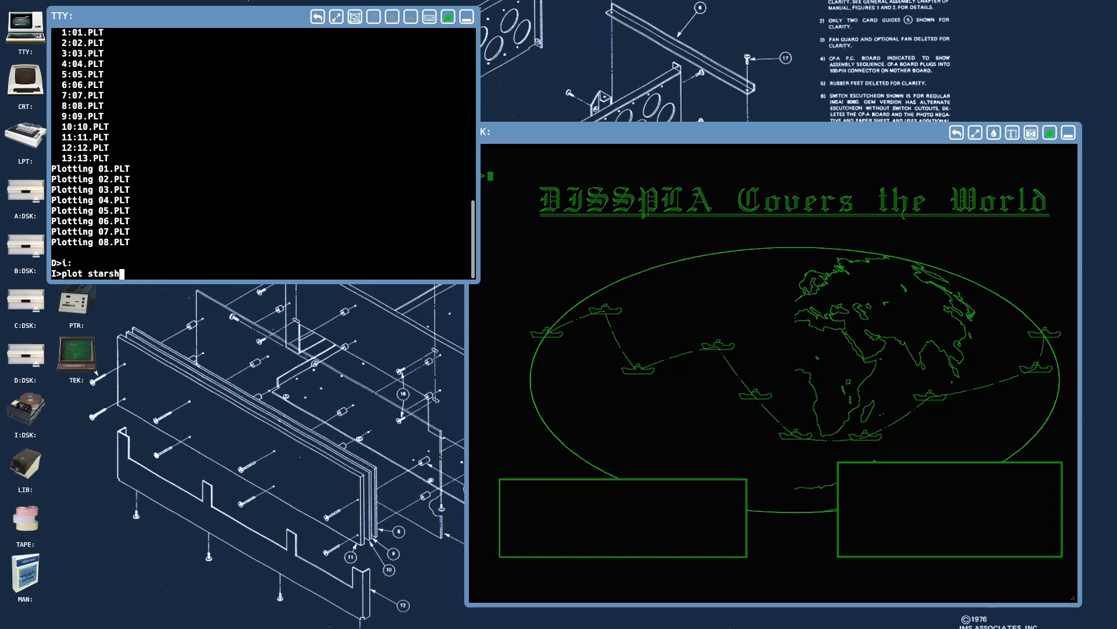
{"action": "type", "text": "ip.pl"}
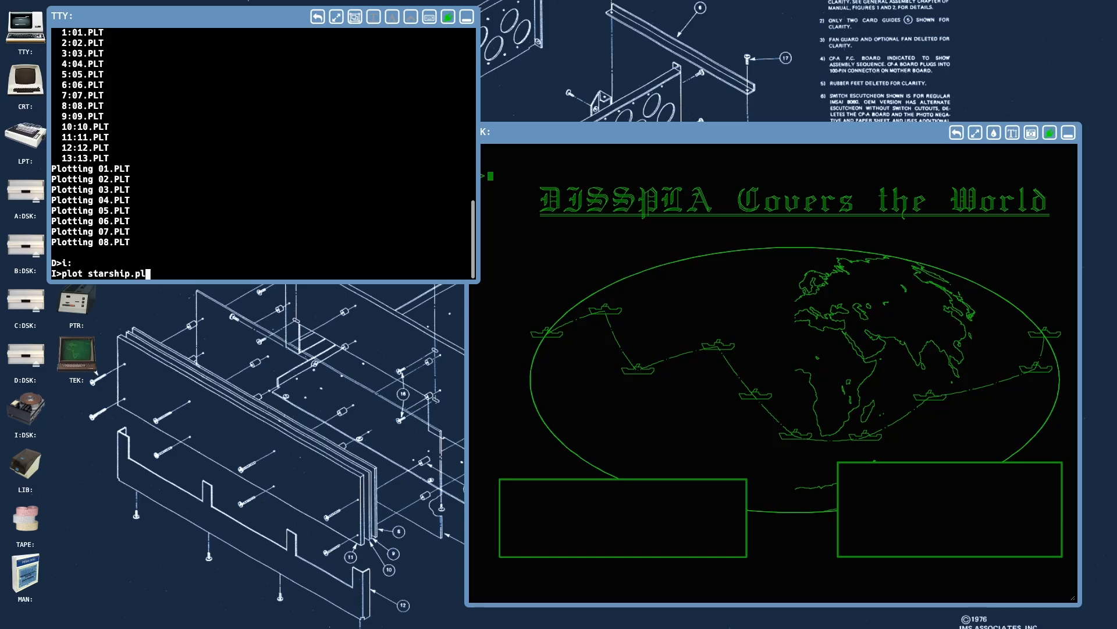
{"action": "type", "text": "-c"}
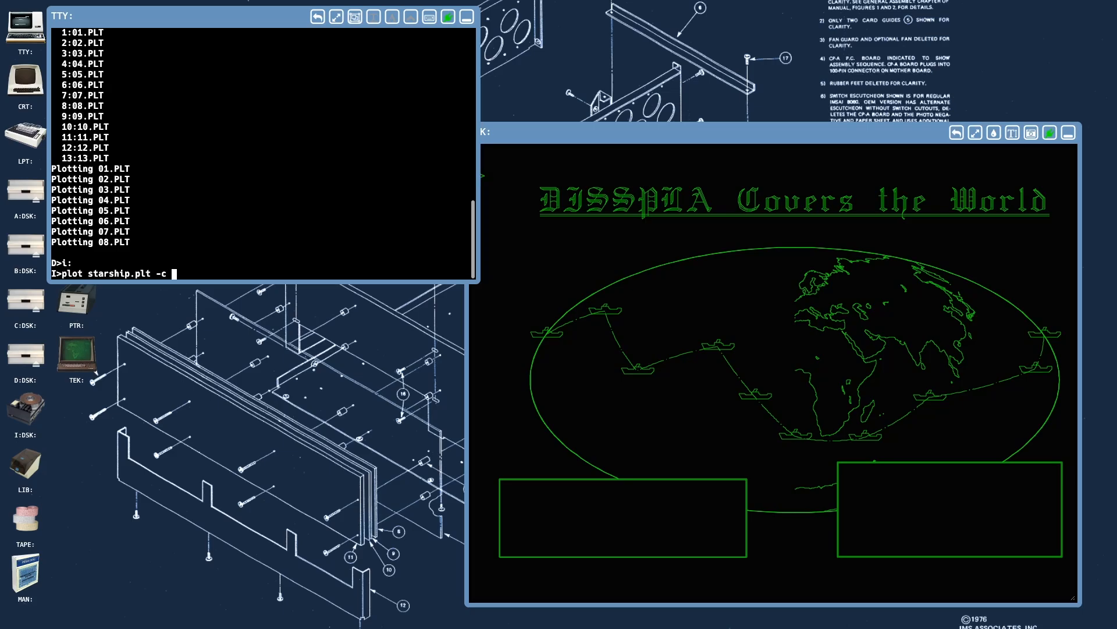
{"action": "type", "text": "-l -"}
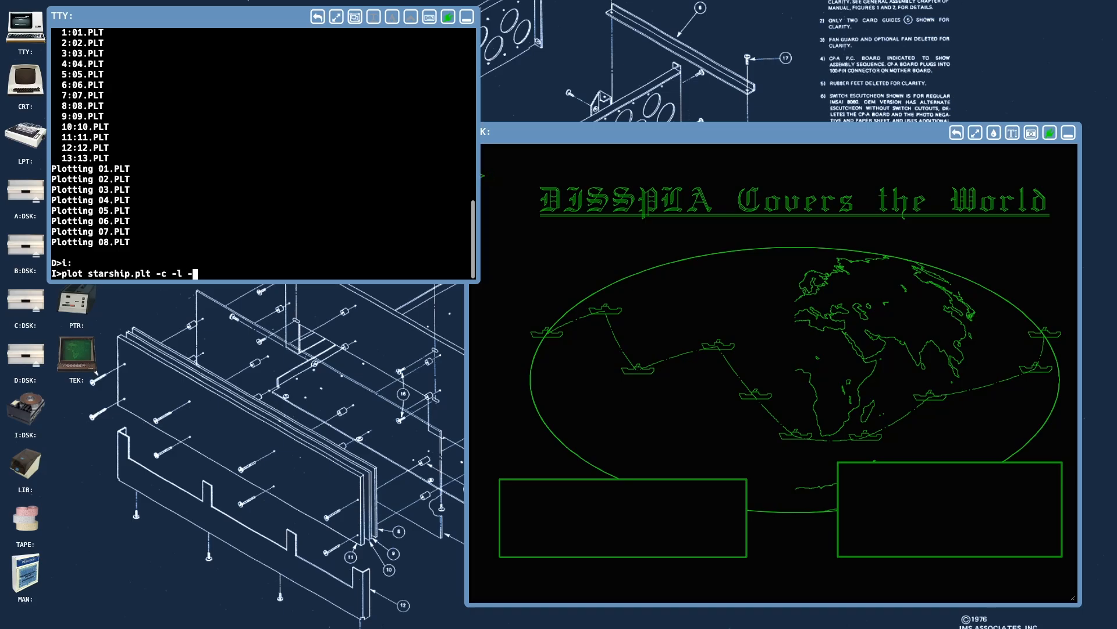
{"action": "type", "text": "d 50"}
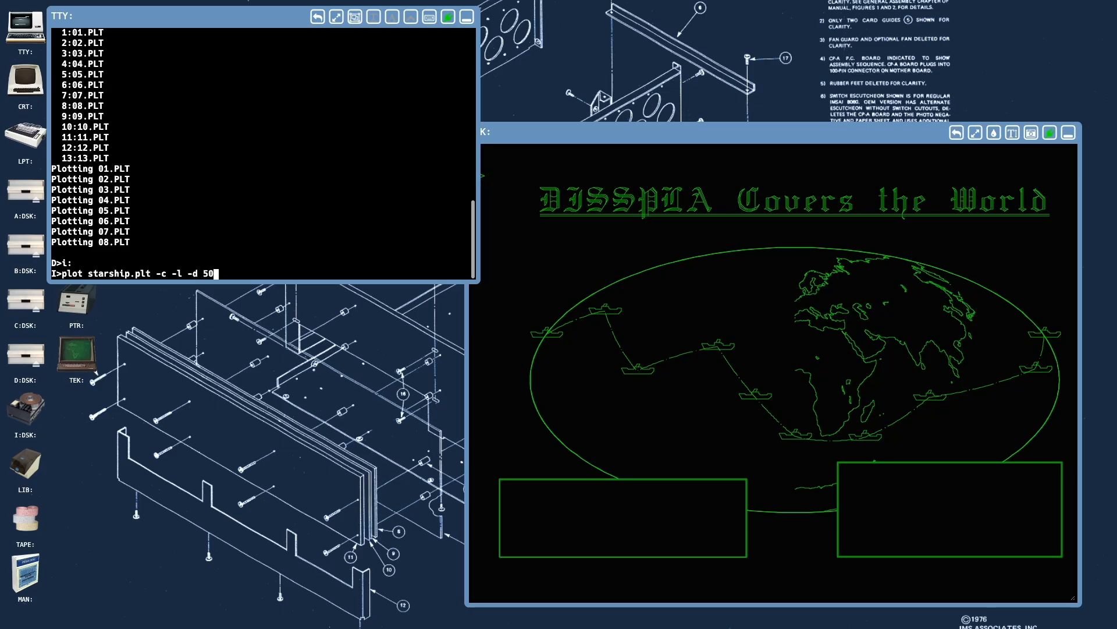